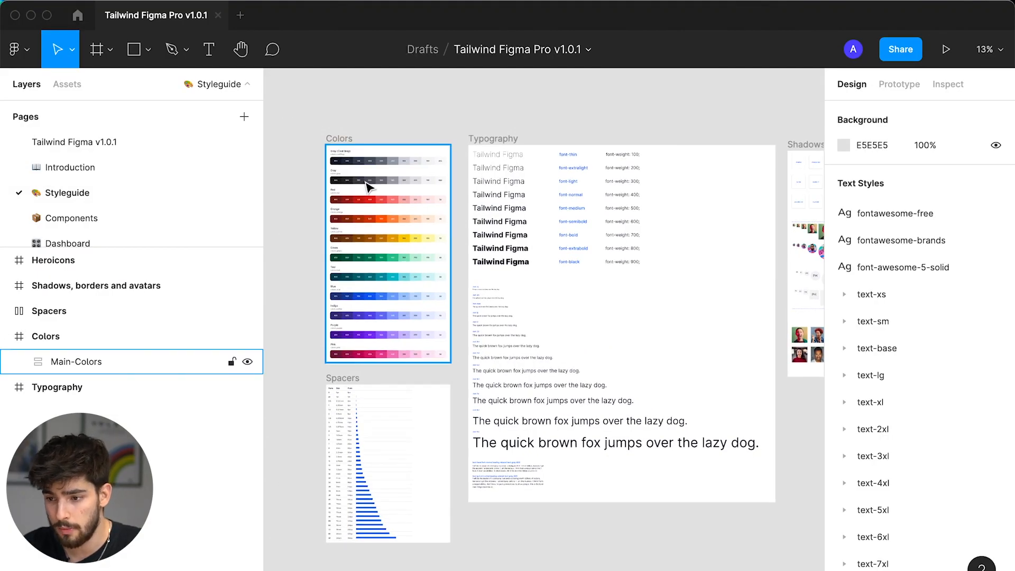
Navigate the Pages list to the kit's Components page.
{"action": "scroll", "scroll_direction": "down", "scroll_amount": 3}
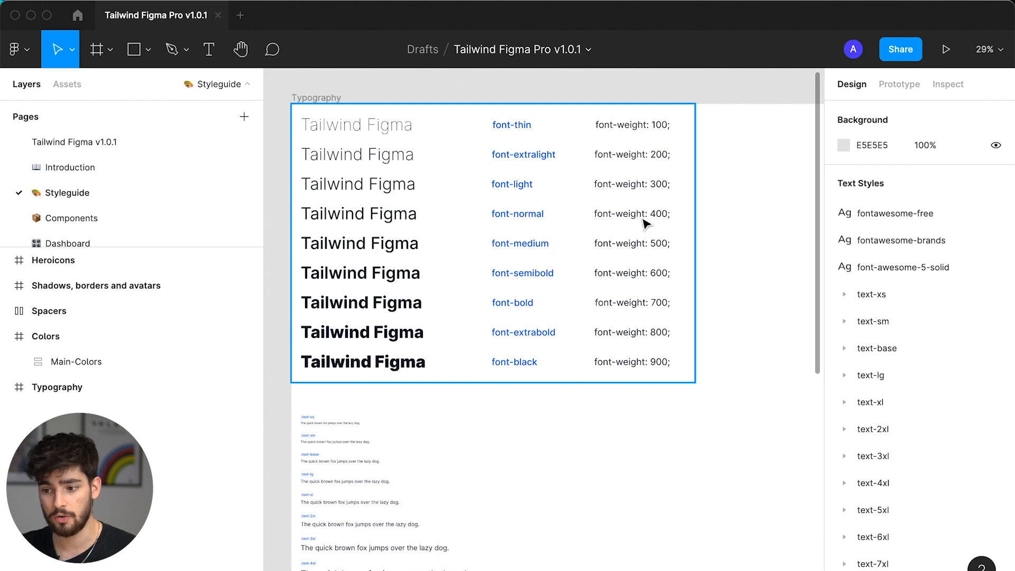
{"action": "mouse_move", "coordinate": [616, 250]}
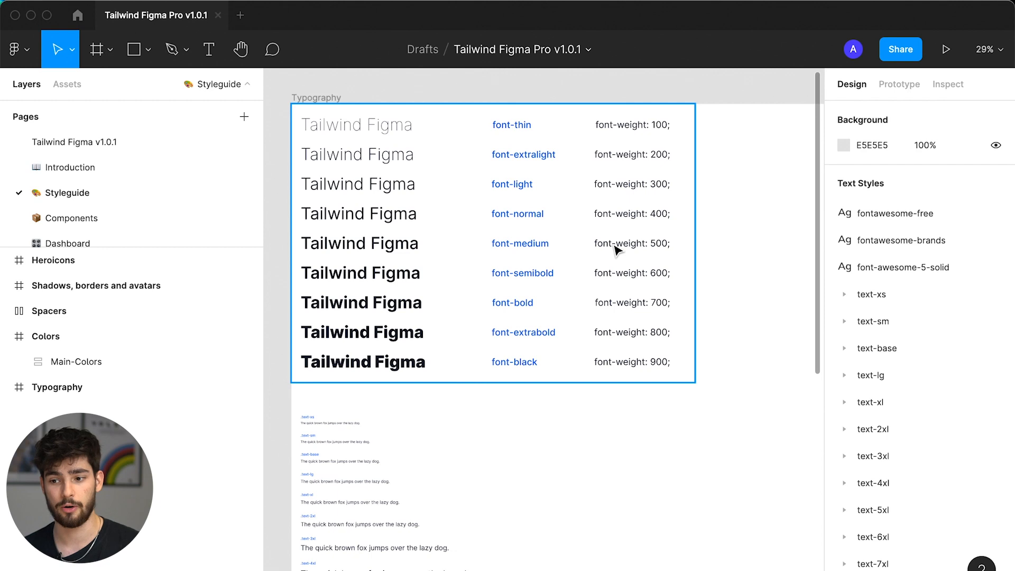
{"action": "left_click", "coordinate": [76, 362]}
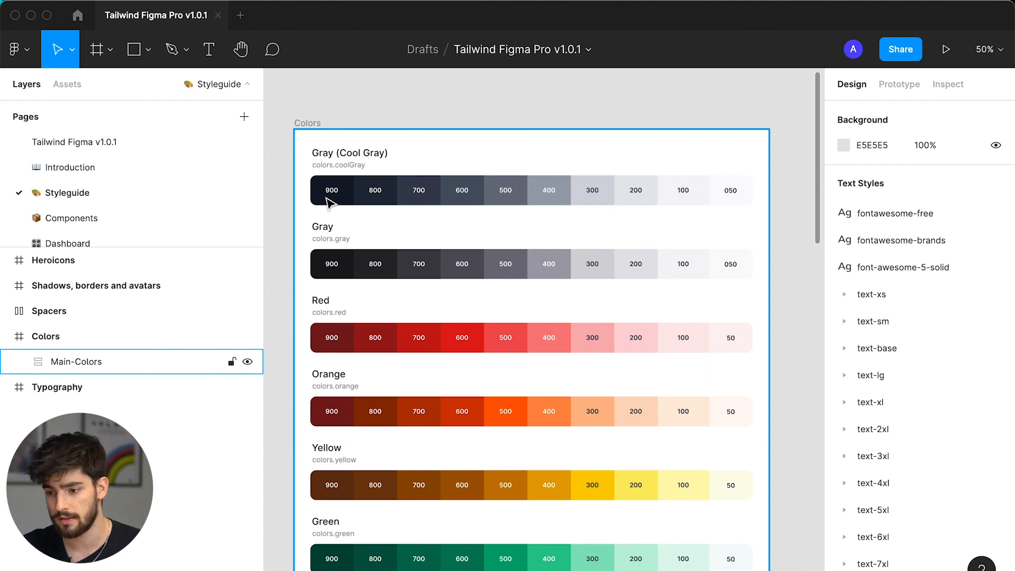
{"action": "mouse_move", "coordinate": [554, 421]}
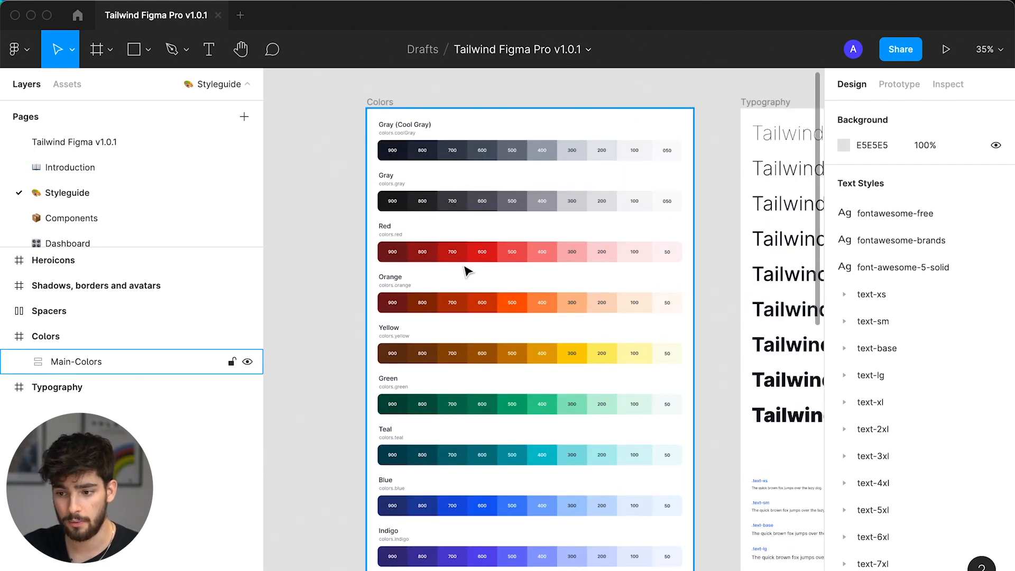
{"action": "scroll", "scroll_direction": "down", "scroll_amount": 3}
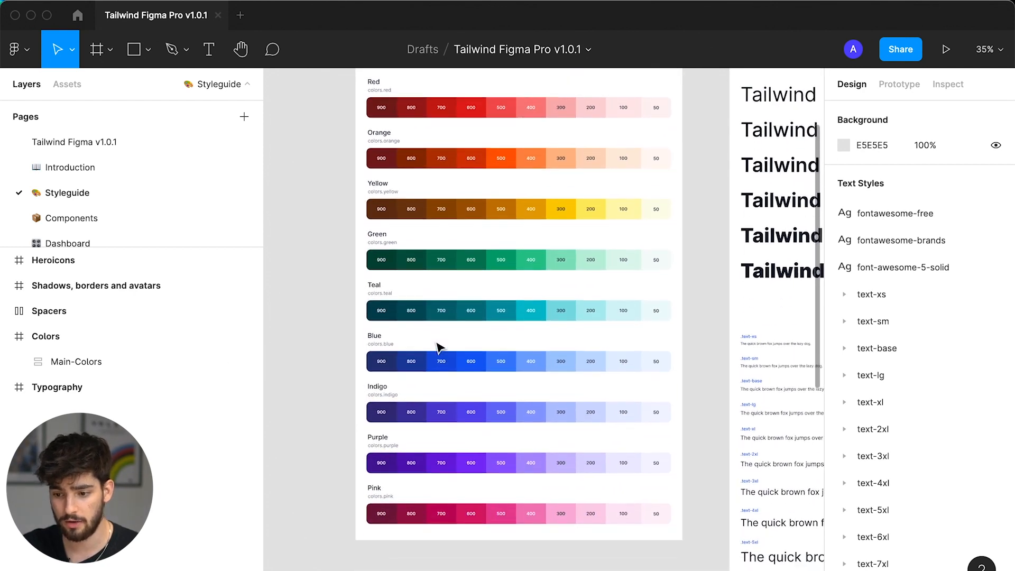
{"action": "scroll", "scroll_direction": "down", "scroll_amount": 3}
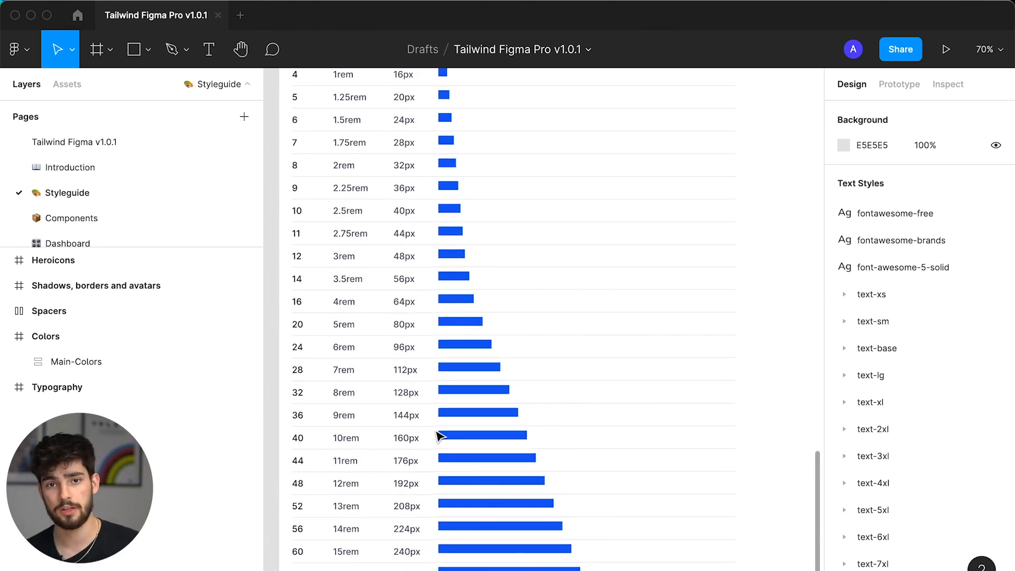
{"action": "left_click", "coordinate": [71, 218]}
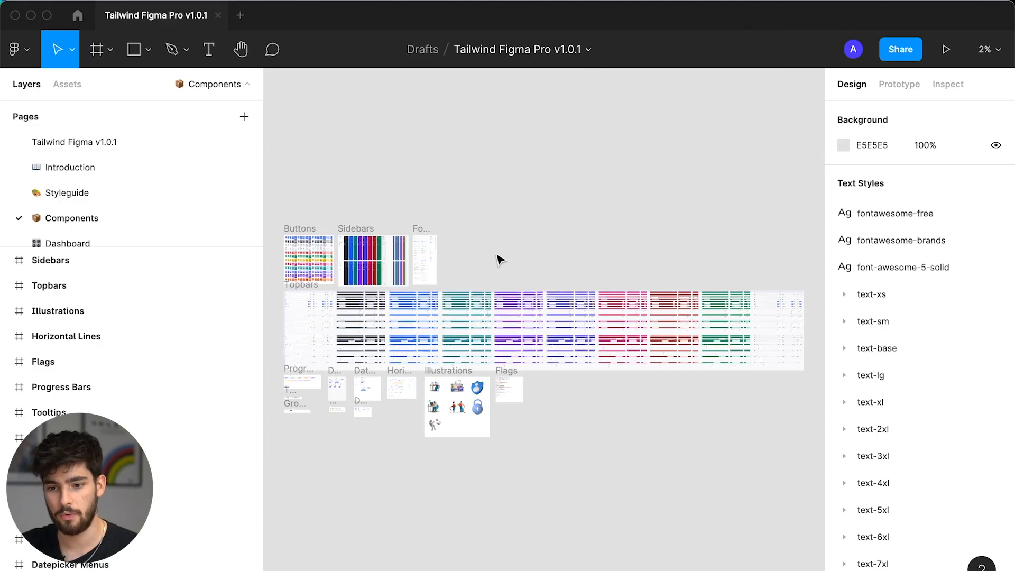
{"action": "mouse_move", "coordinate": [456, 265]}
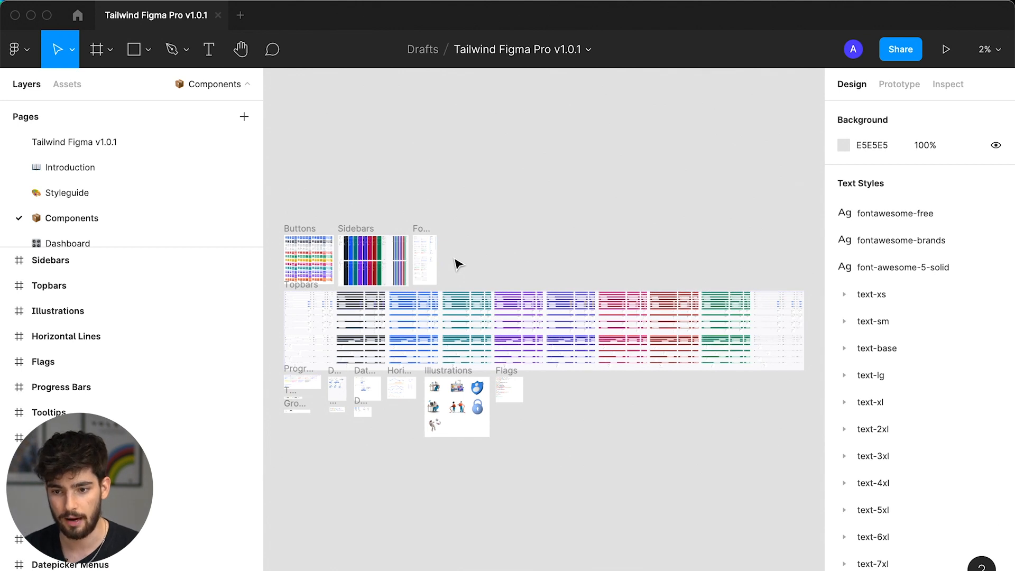
Browse the Buttons frame grid and select a yellow button variant to inspect.
{"action": "scroll", "scroll_direction": "down", "scroll_amount": 3}
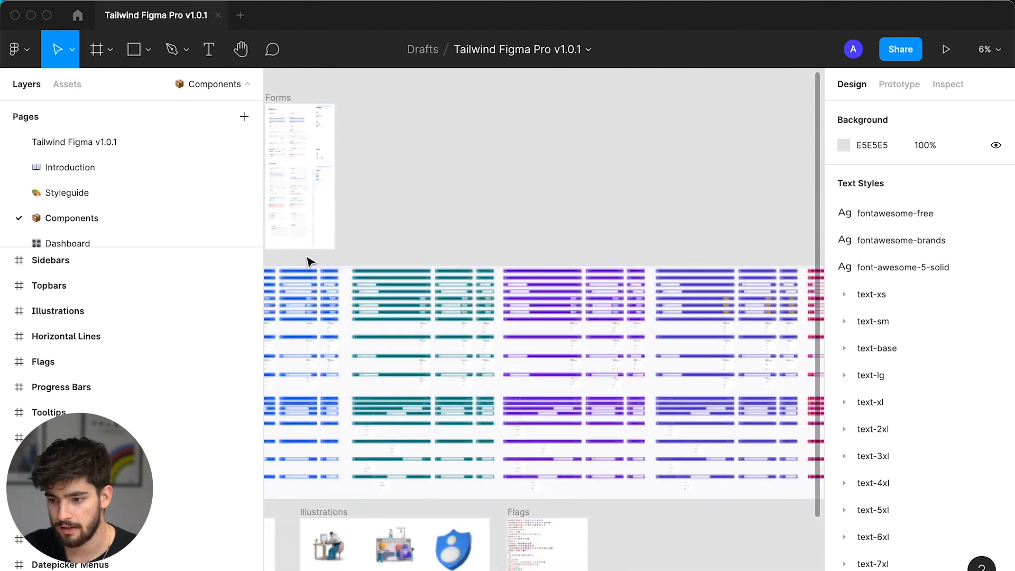
{"action": "scroll", "scroll_direction": "down", "scroll_amount": 3}
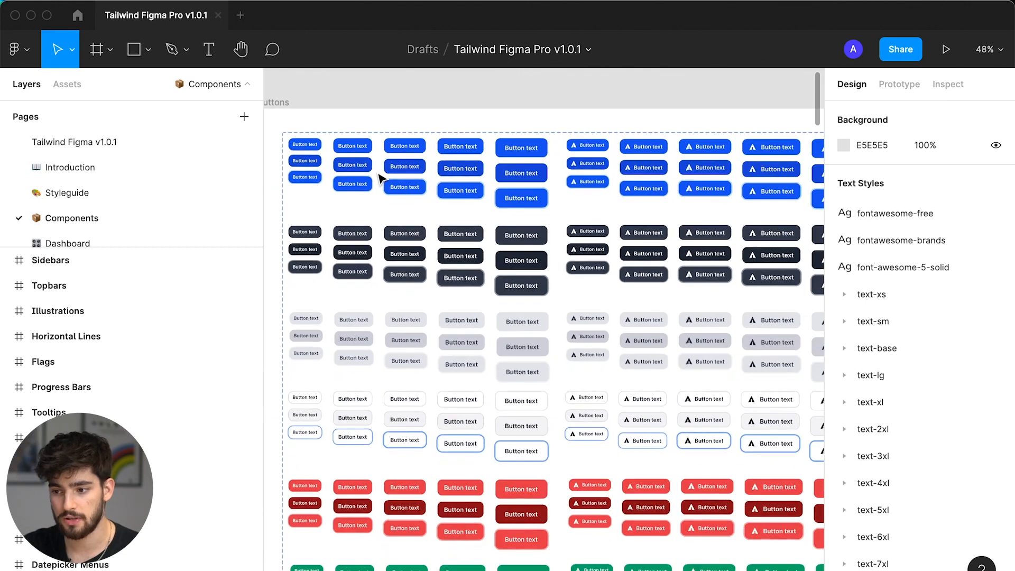
{"action": "scroll", "scroll_direction": "down", "scroll_amount": 3}
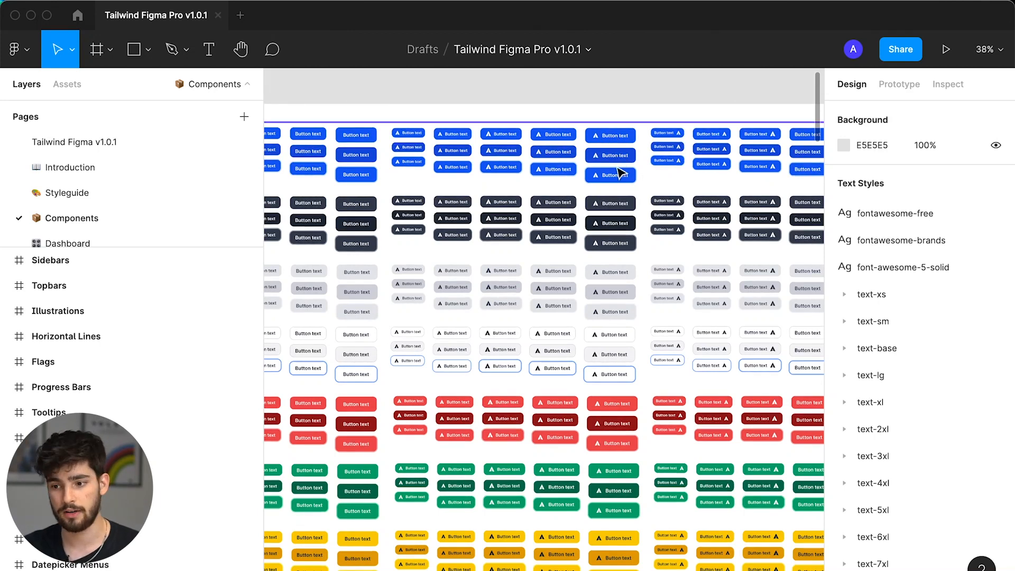
{"action": "scroll", "scroll_direction": "down", "scroll_amount": 3}
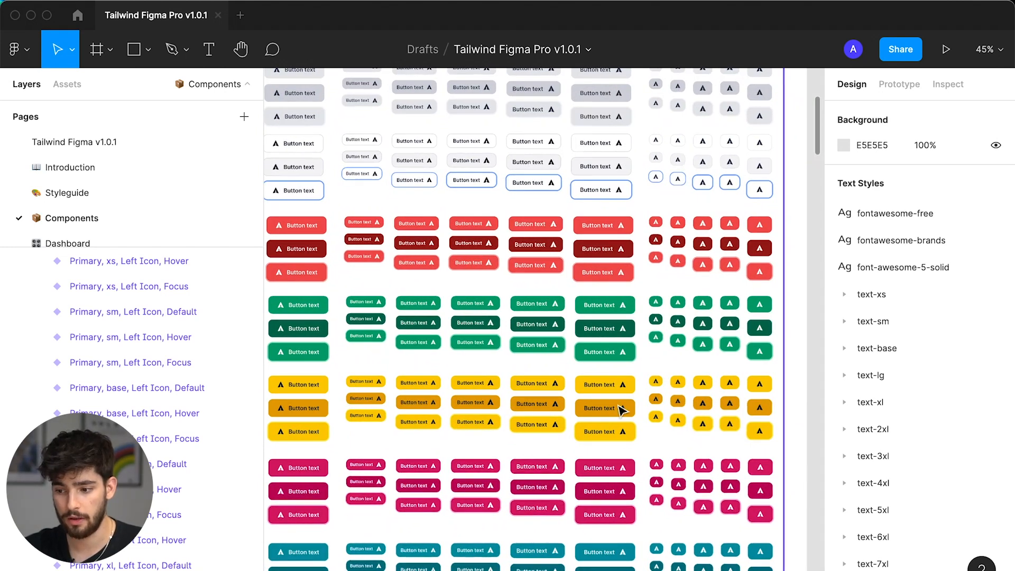
{"action": "left_click", "coordinate": [605, 408]}
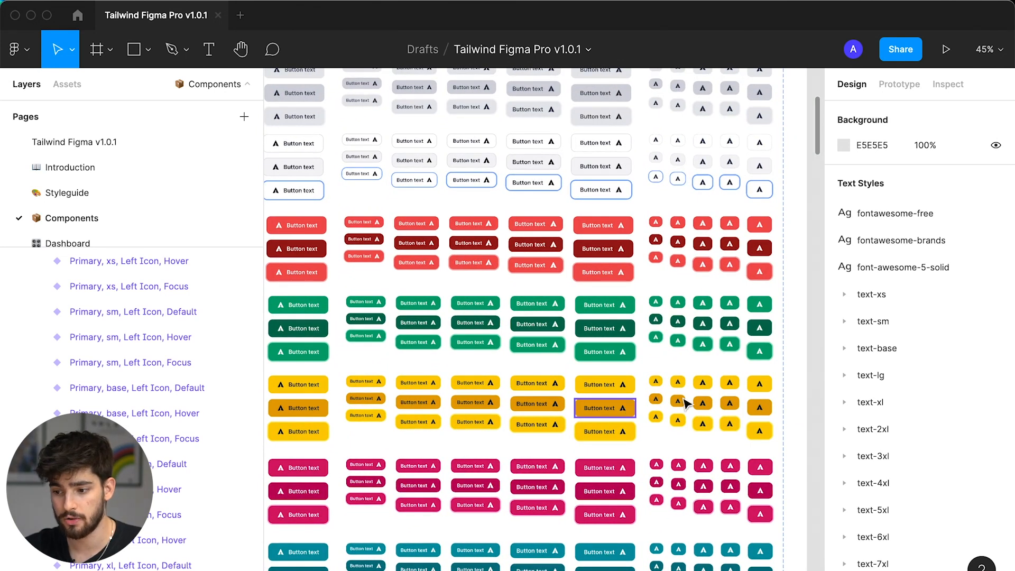
{"action": "left_click", "coordinate": [604, 383]}
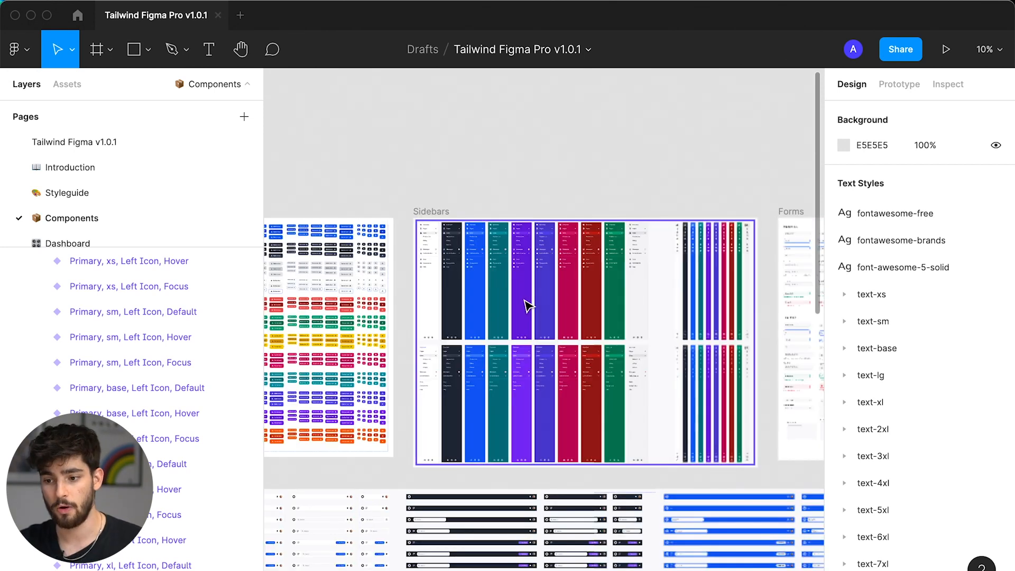
{"action": "scroll", "scroll_direction": "down", "scroll_amount": 3}
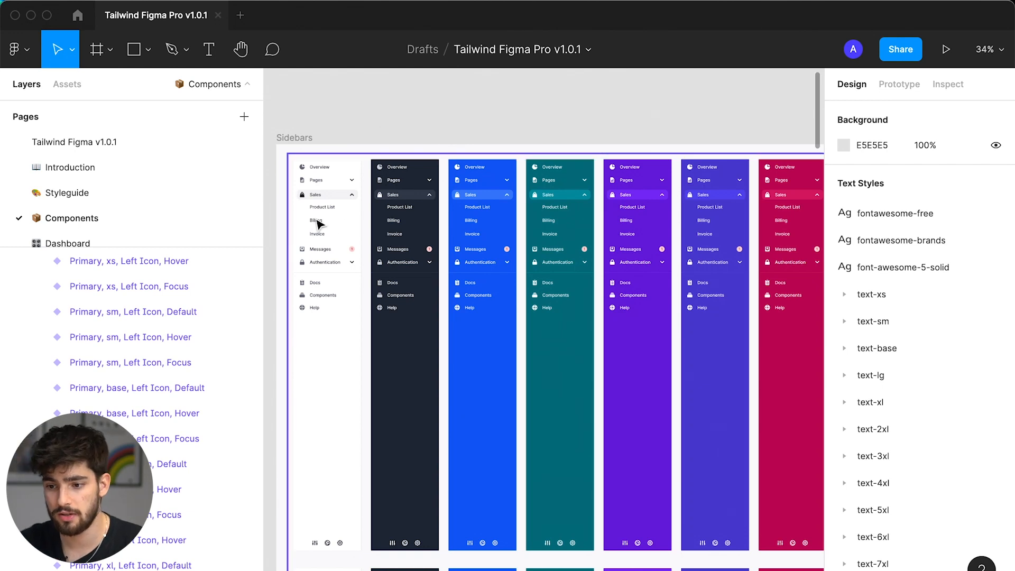
{"action": "scroll", "scroll_direction": "down", "scroll_amount": 3}
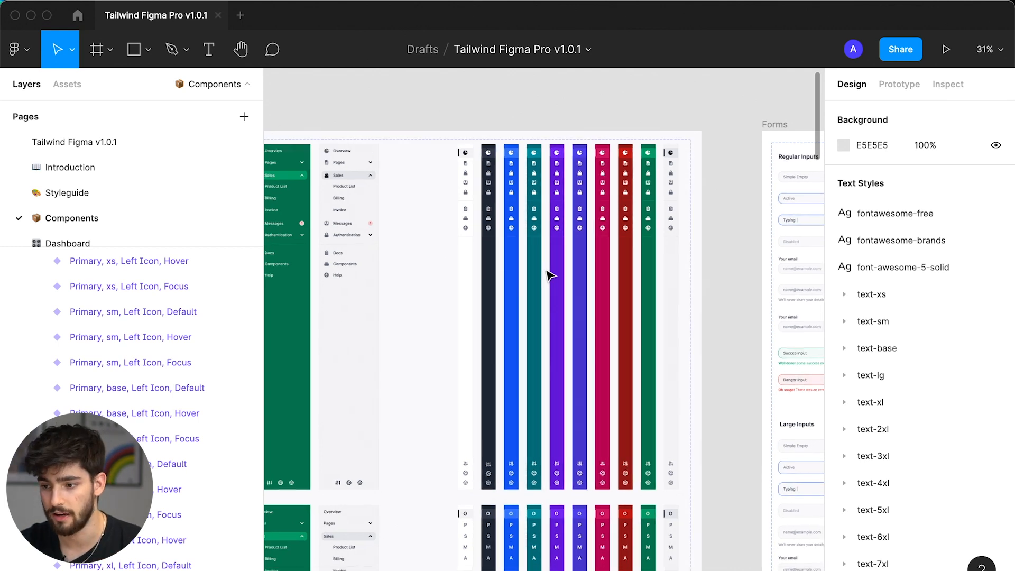
{"action": "scroll", "scroll_direction": "down", "scroll_amount": 3}
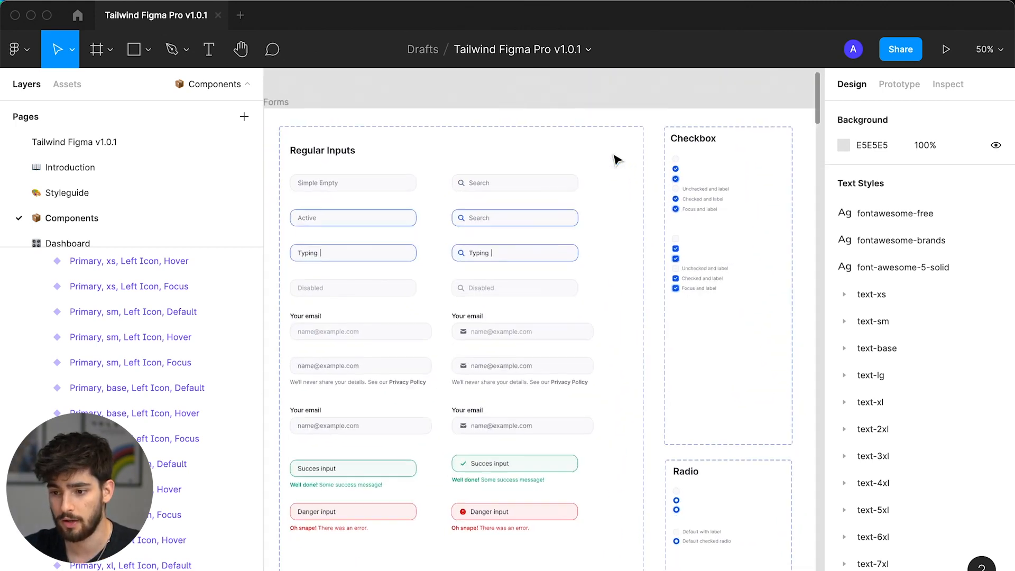
{"action": "scroll", "scroll_direction": "down", "scroll_amount": 3}
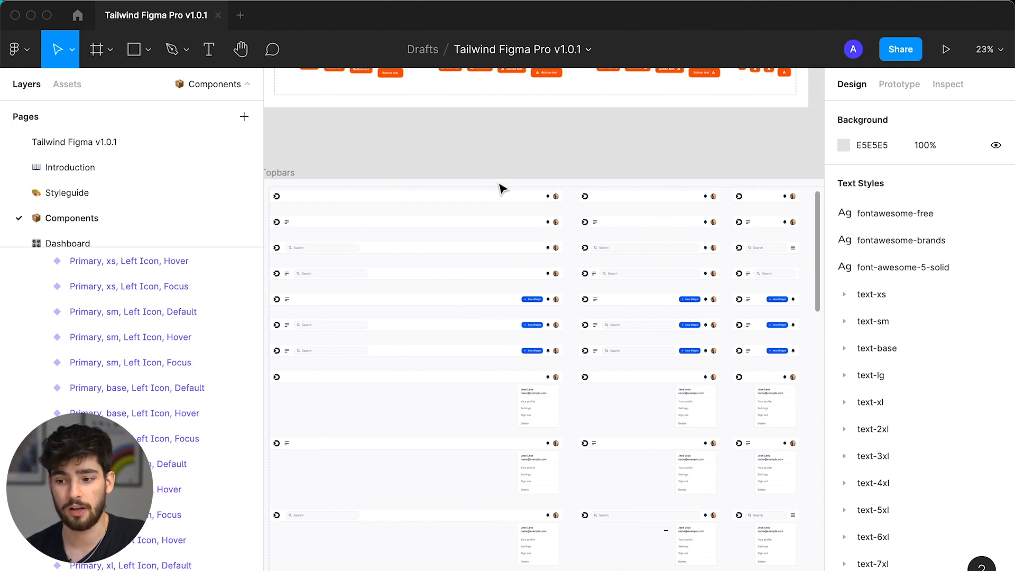
{"action": "mouse_move", "coordinate": [533, 197]}
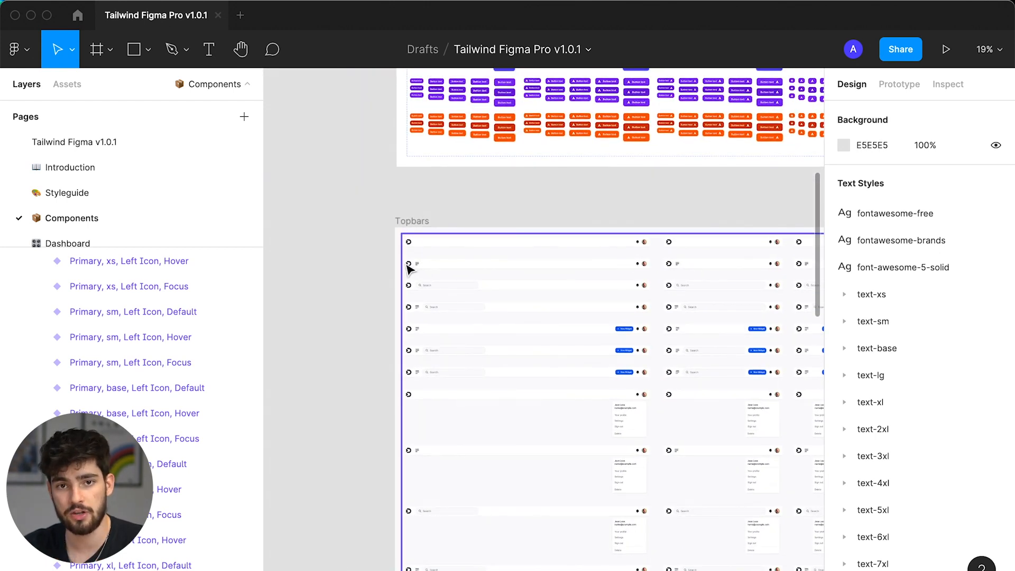
{"action": "scroll", "scroll_direction": "down", "scroll_amount": 3}
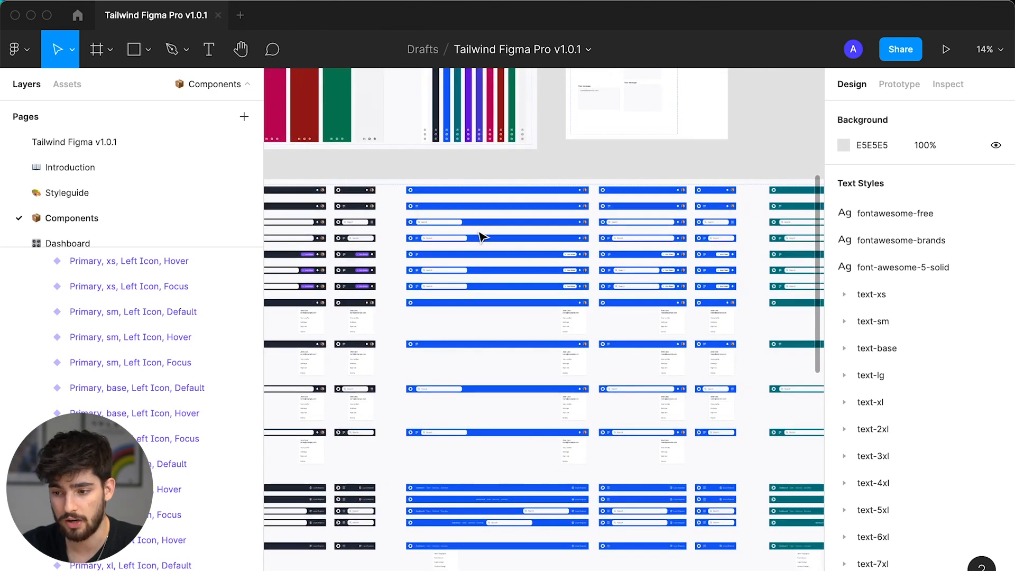
{"action": "scroll", "scroll_direction": "down", "scroll_amount": 3}
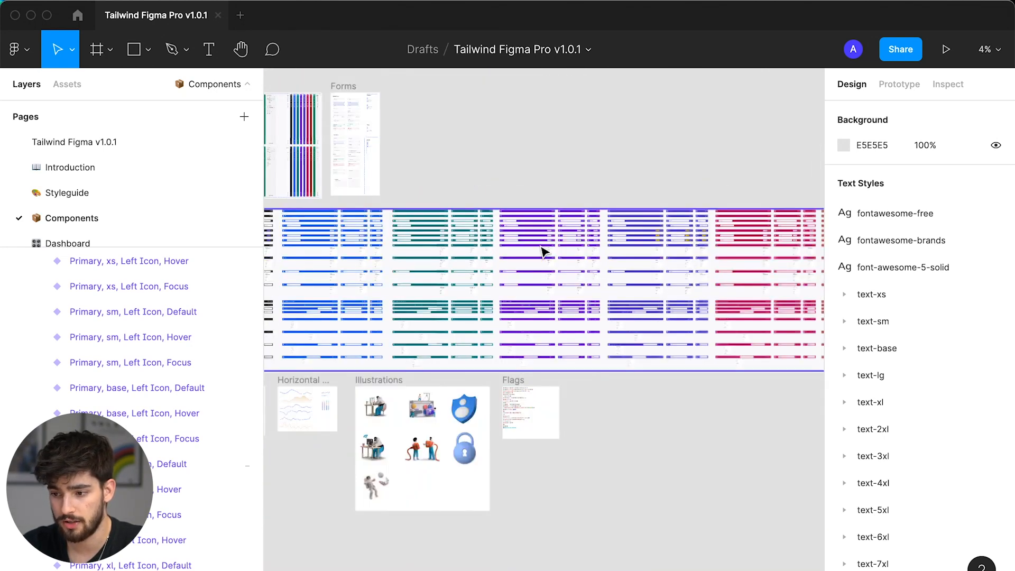
{"action": "scroll", "scroll_direction": "down", "scroll_amount": 3}
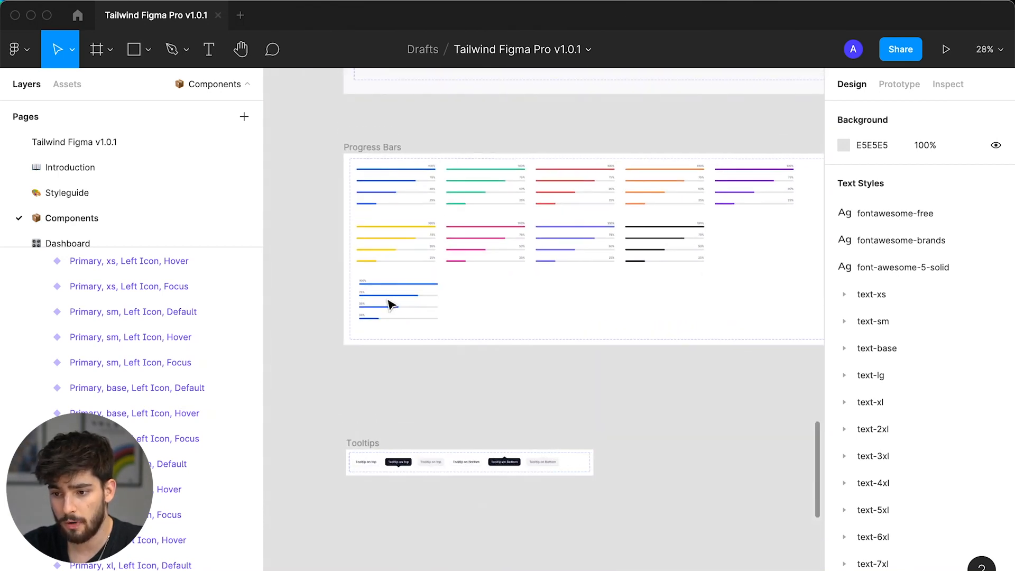
{"action": "scroll", "scroll_direction": "right", "scroll_amount": 3}
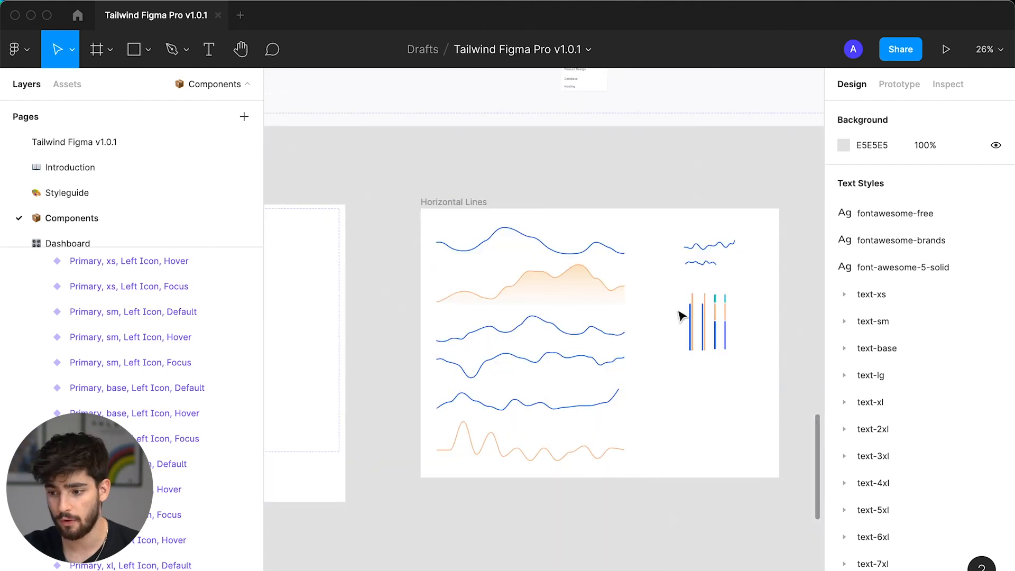
{"action": "scroll", "scroll_direction": "down", "scroll_amount": 3}
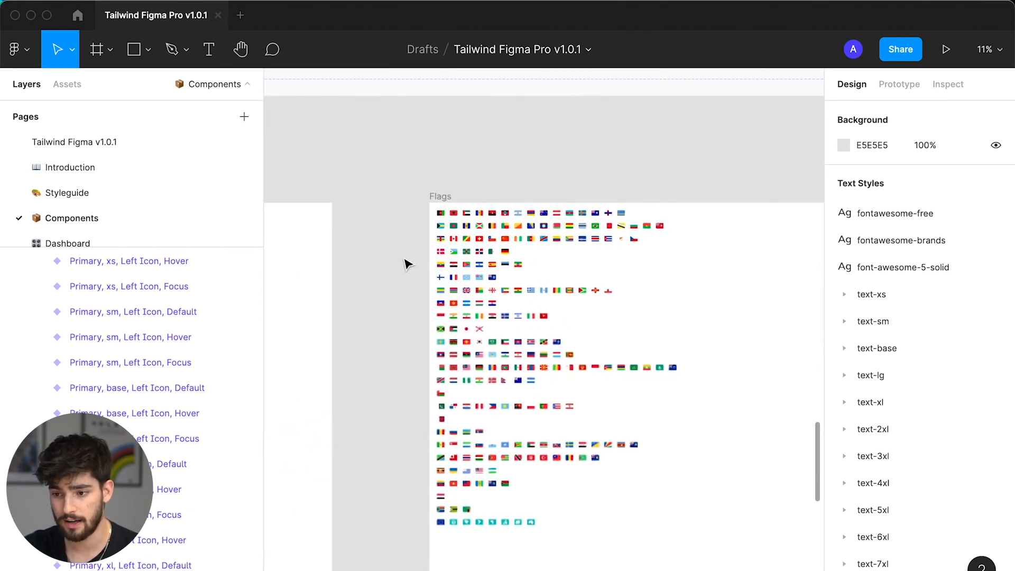
{"action": "scroll", "scroll_direction": "down", "scroll_amount": 3}
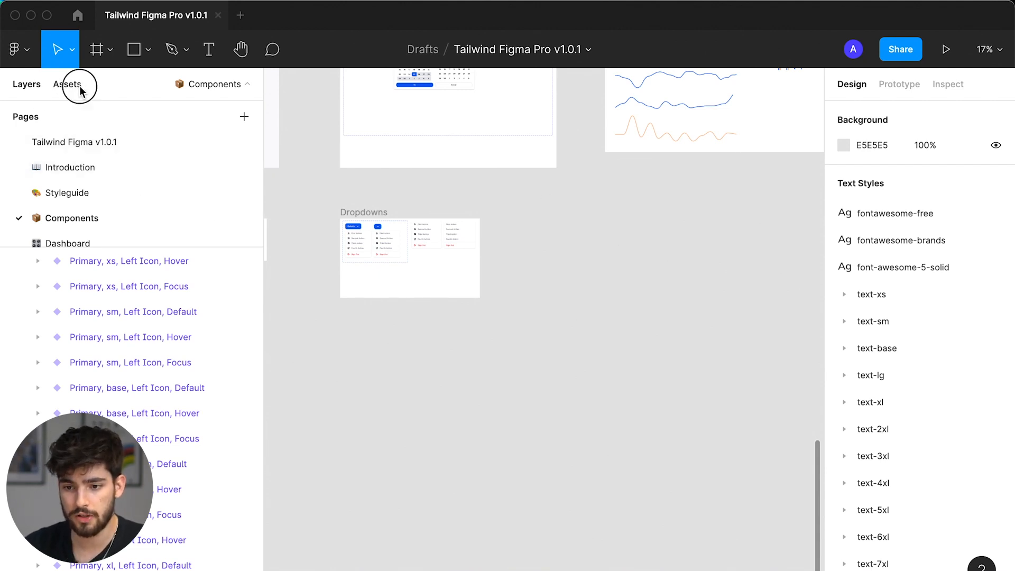
Place a primary button from the local components library near the canvas centre.
{"action": "left_click", "coordinate": [67, 85]}
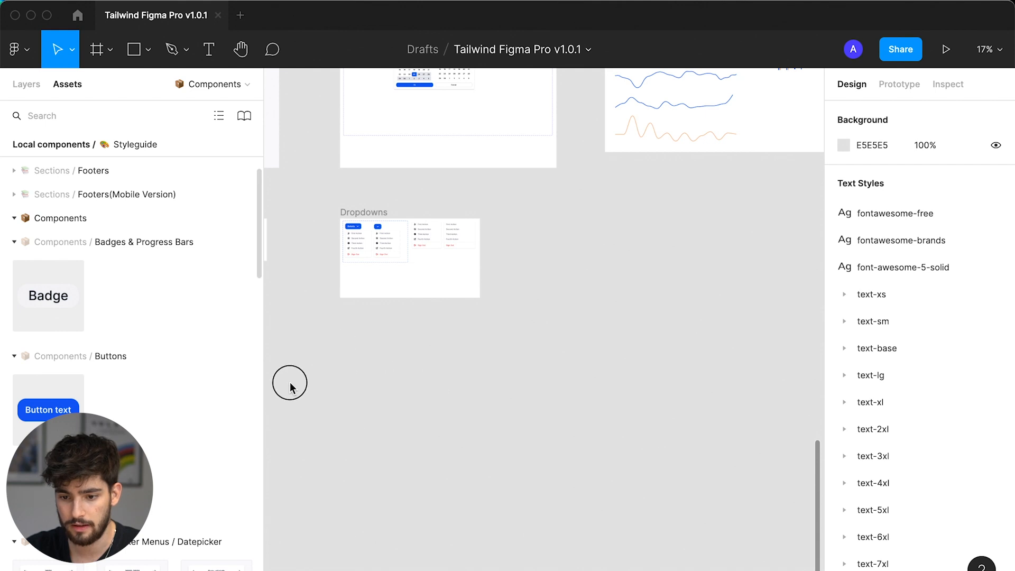
{"action": "left_click_drag", "start_coordinate": [47, 409], "coordinate": [377, 363]}
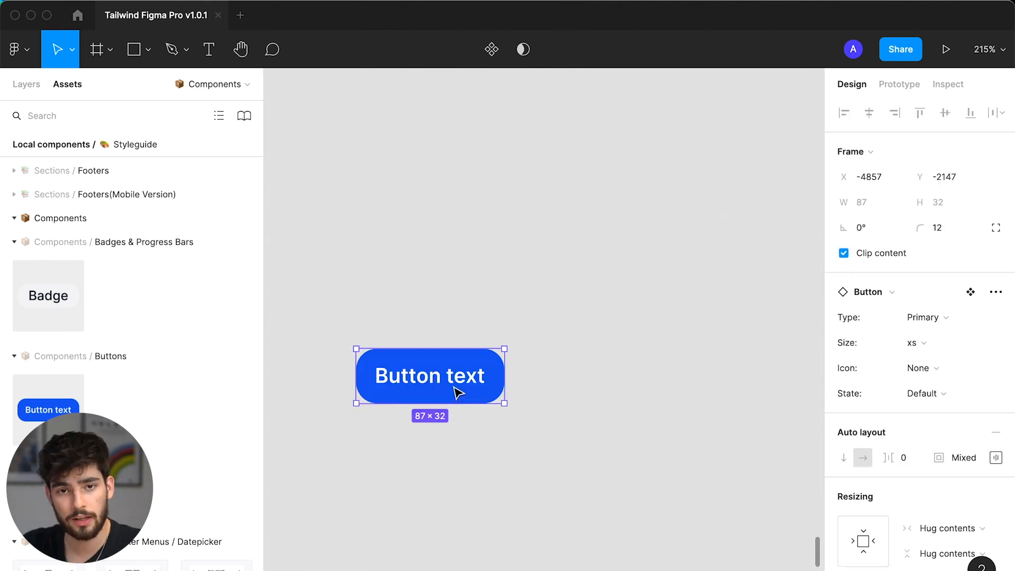
{"action": "left_click_drag", "start_coordinate": [430, 375], "coordinate": [483, 350]}
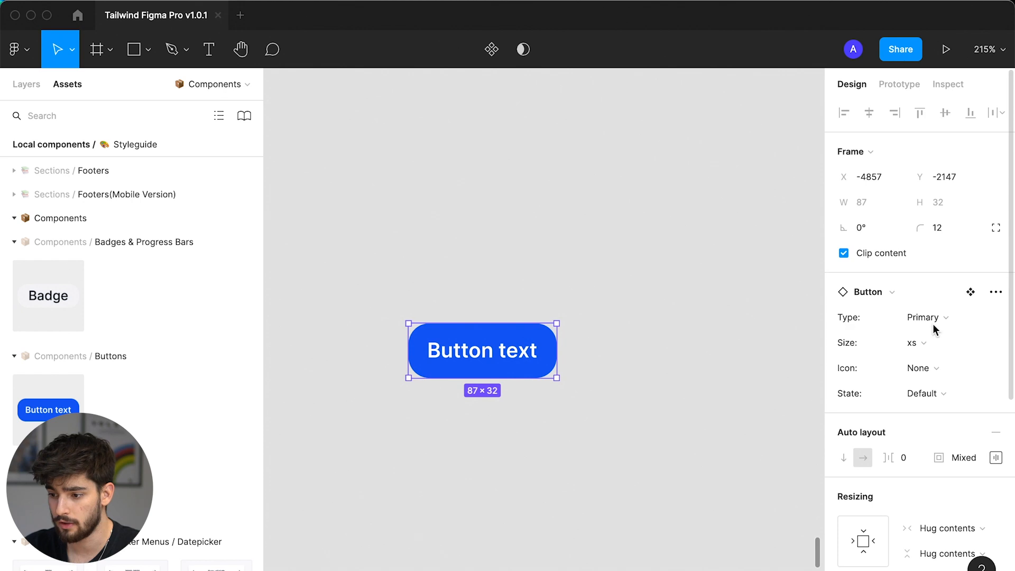
Set the button to Type Pink, Size sm, Left Icon and Hover state.
{"action": "left_click", "coordinate": [922, 317]}
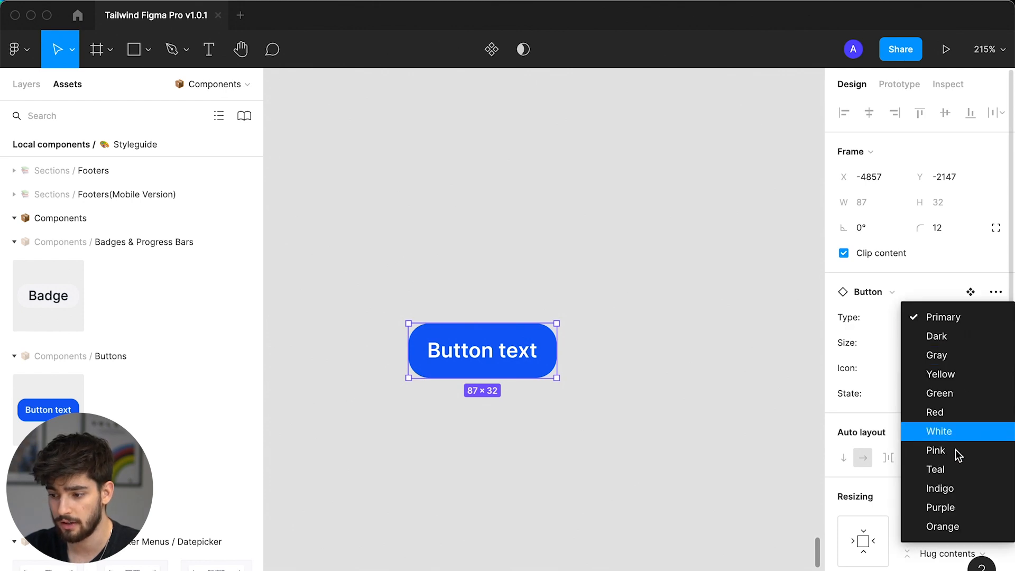
{"action": "left_click", "coordinate": [935, 451]}
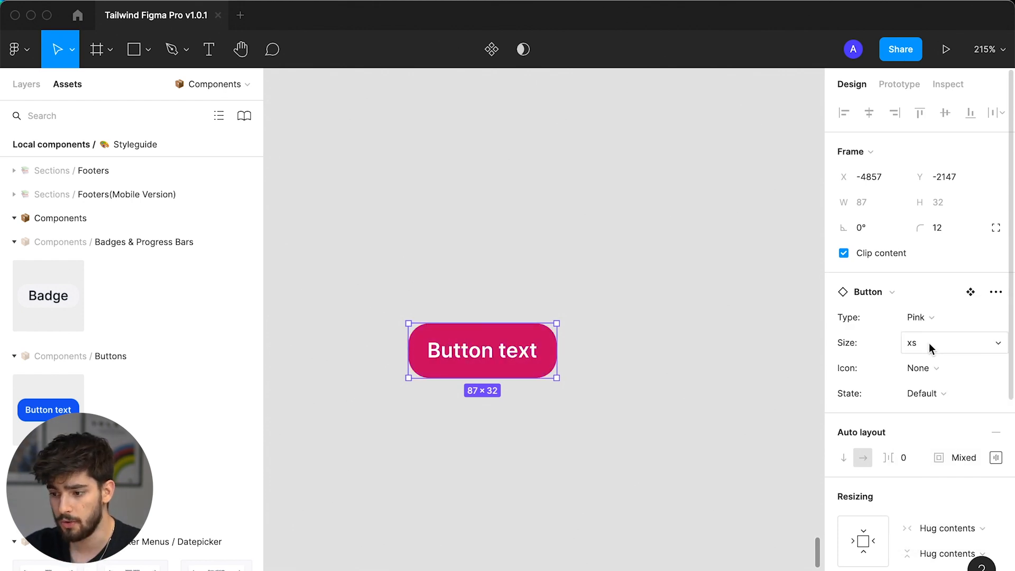
{"action": "left_click", "coordinate": [951, 343]}
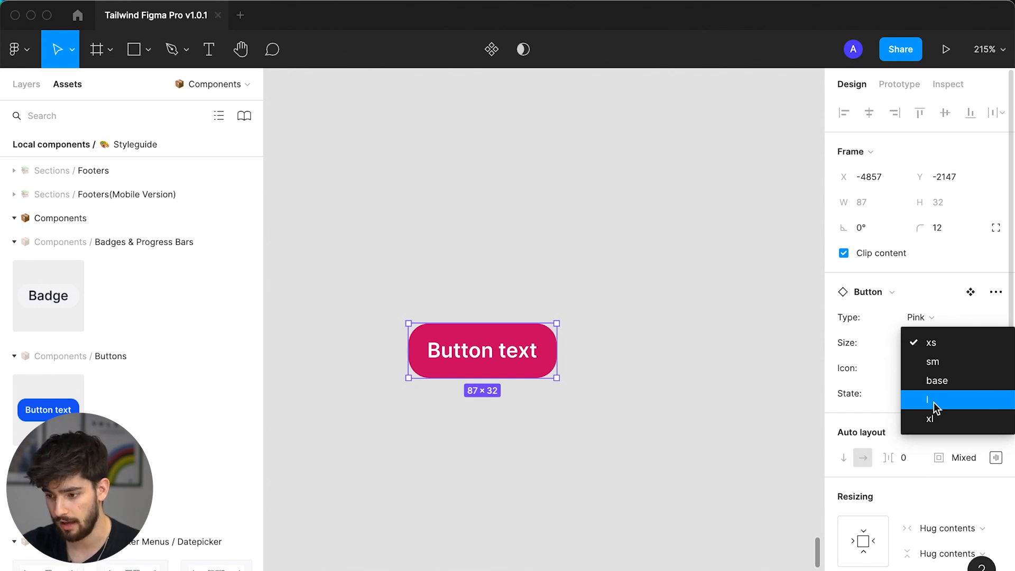
{"action": "mouse_move", "coordinate": [936, 381]}
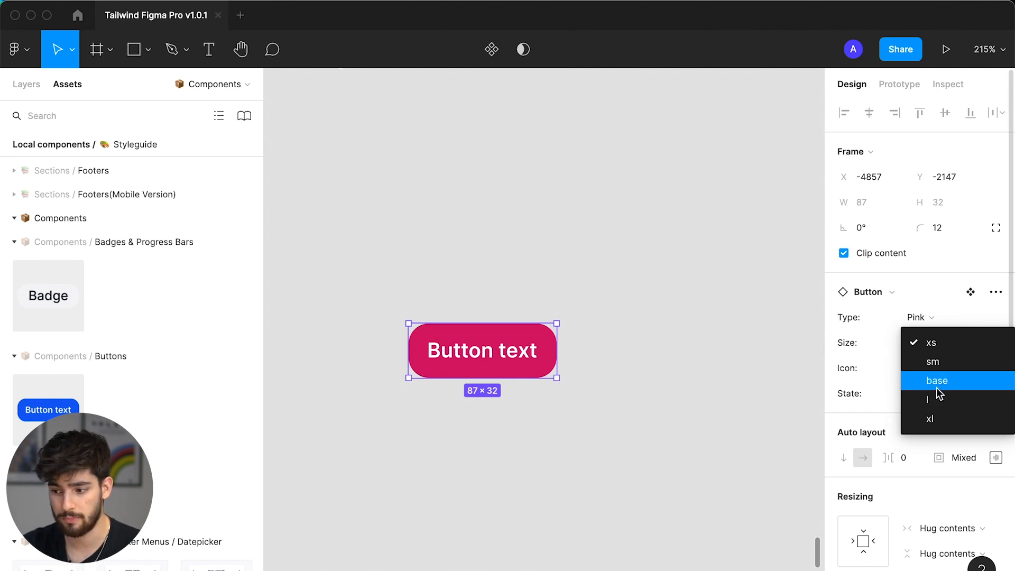
{"action": "left_click", "coordinate": [937, 380]}
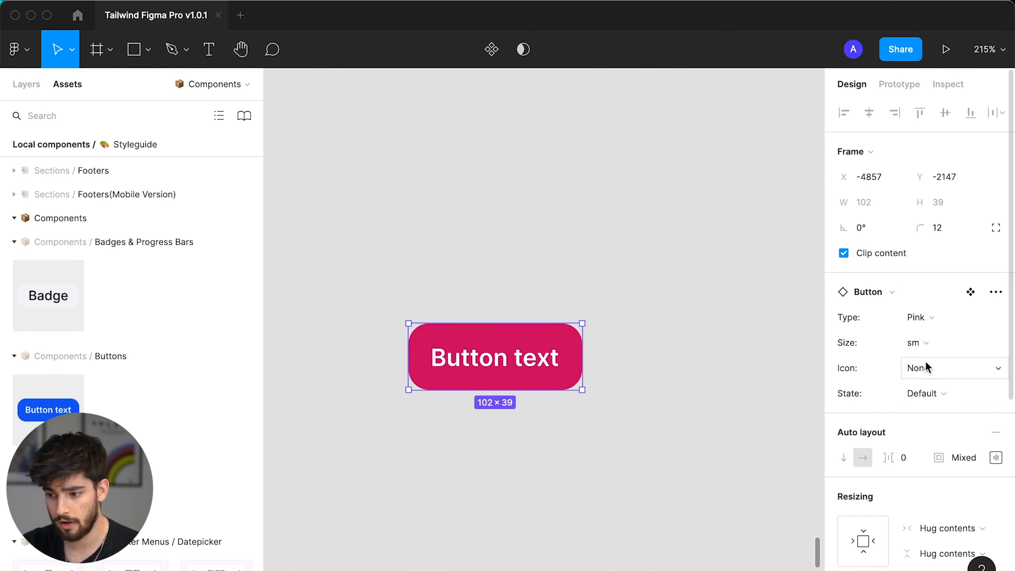
{"action": "left_click", "coordinate": [954, 367]}
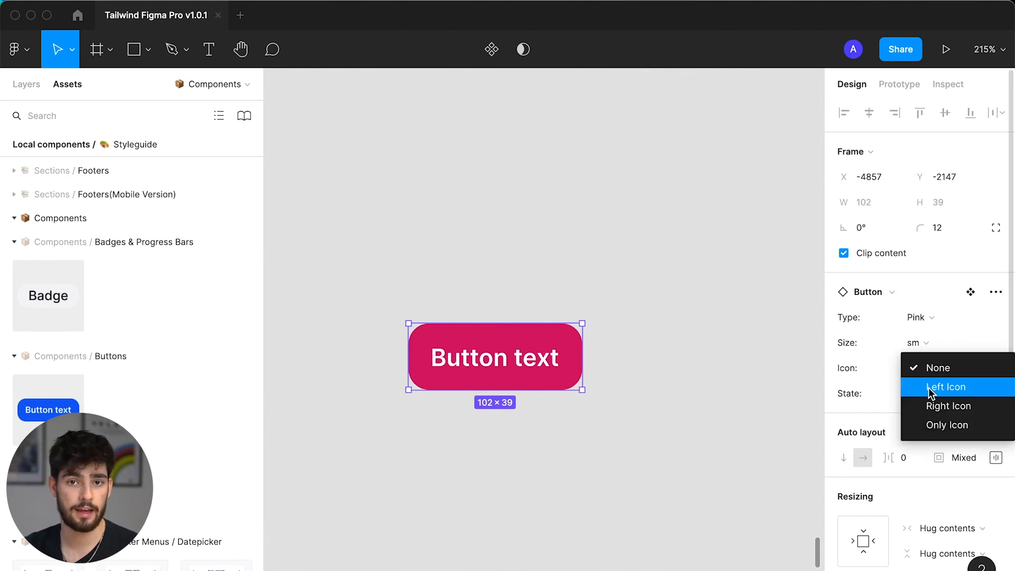
{"action": "left_click", "coordinate": [943, 387]}
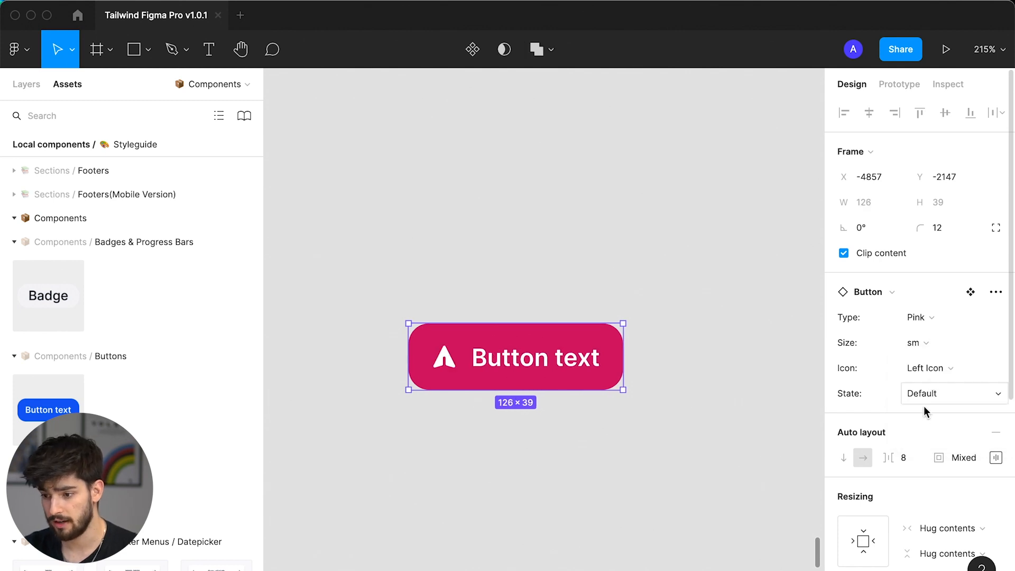
{"action": "left_click", "coordinate": [954, 393]}
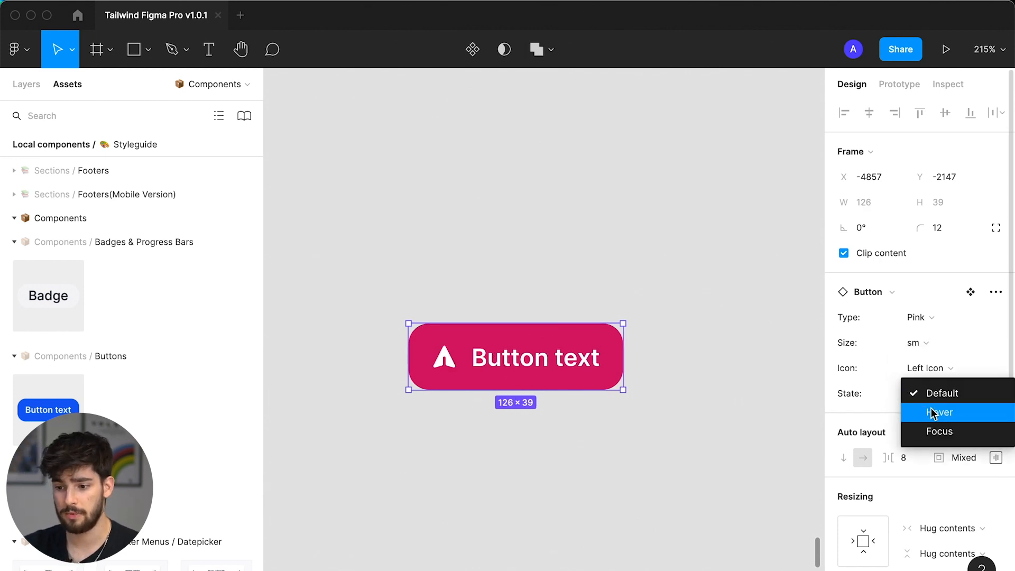
{"action": "left_click", "coordinate": [939, 412]}
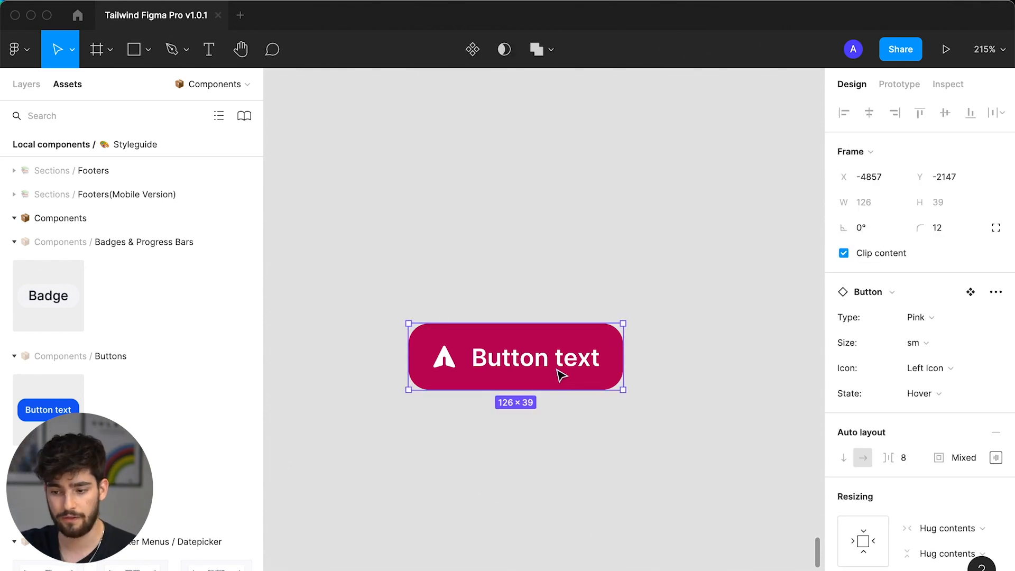
Relabel the button's text to 'Upload'.
{"action": "double_click", "coordinate": [536, 357]}
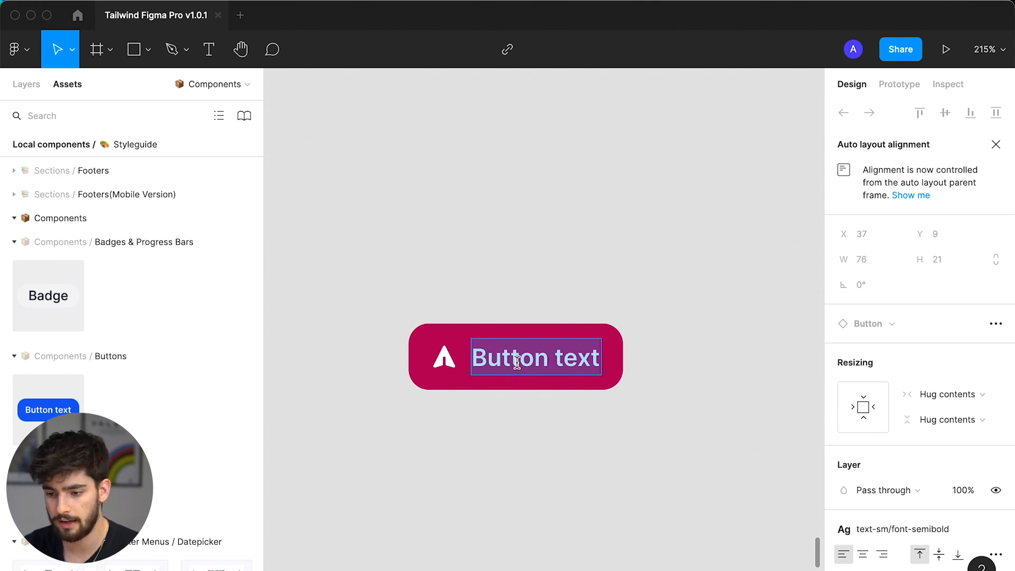
{"action": "type", "text": "Upload"}
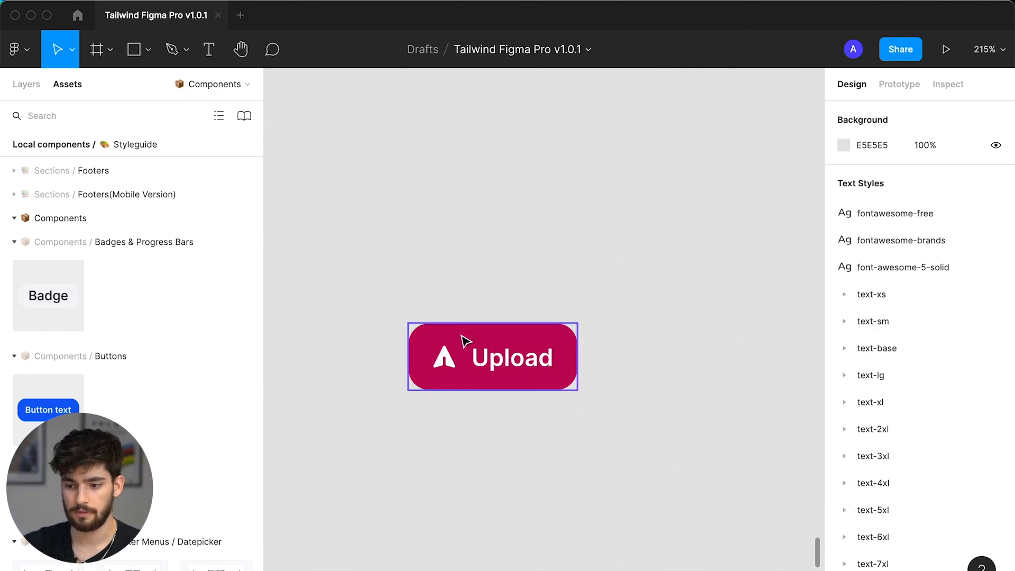
{"action": "left_click", "coordinate": [498, 340]}
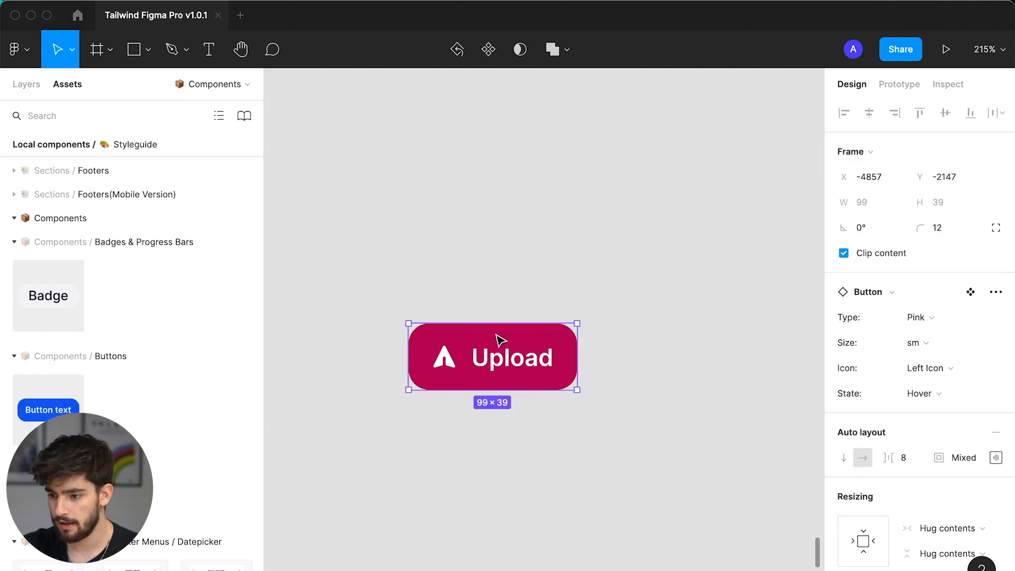
Make the button Green, then Teal, and show it in its Focus state.
{"action": "left_click", "coordinate": [917, 317]}
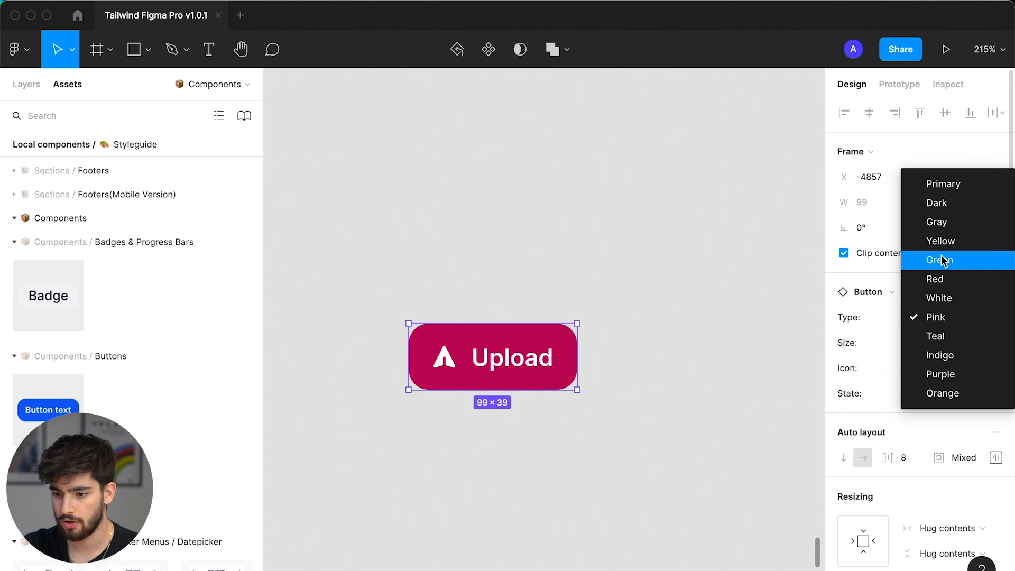
{"action": "left_click", "coordinate": [938, 260]}
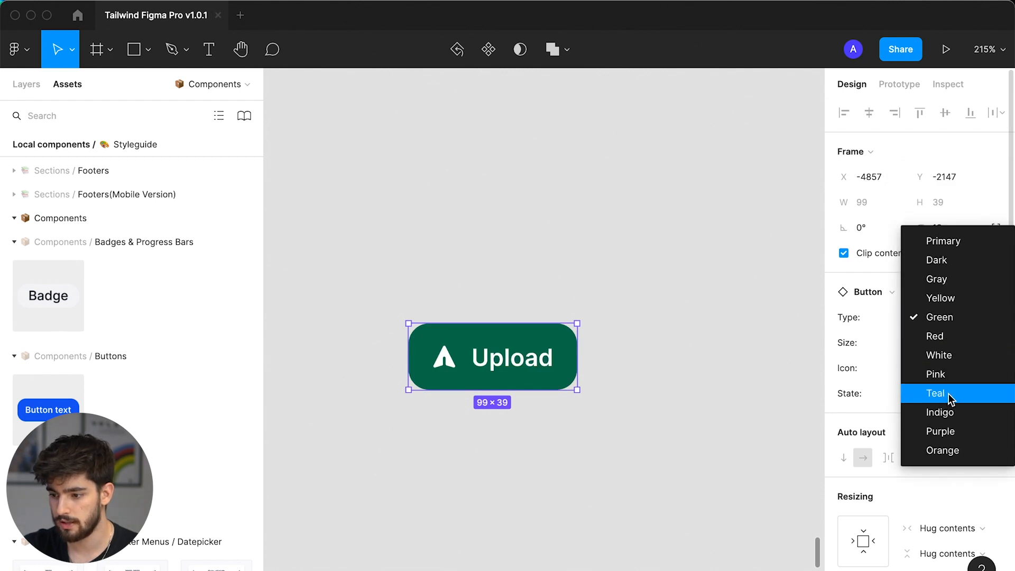
{"action": "left_click", "coordinate": [934, 394]}
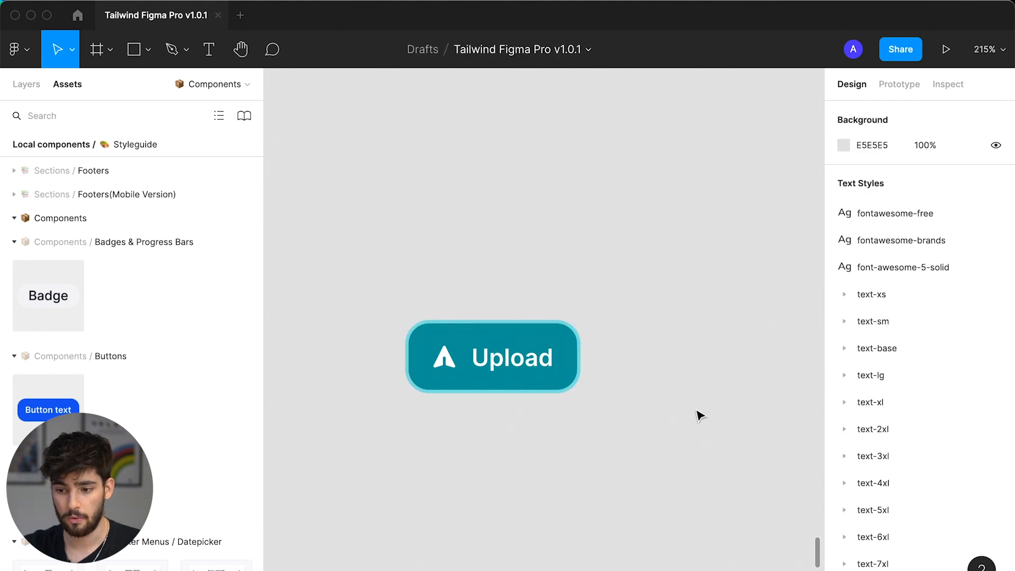
{"action": "left_click", "coordinate": [492, 357]}
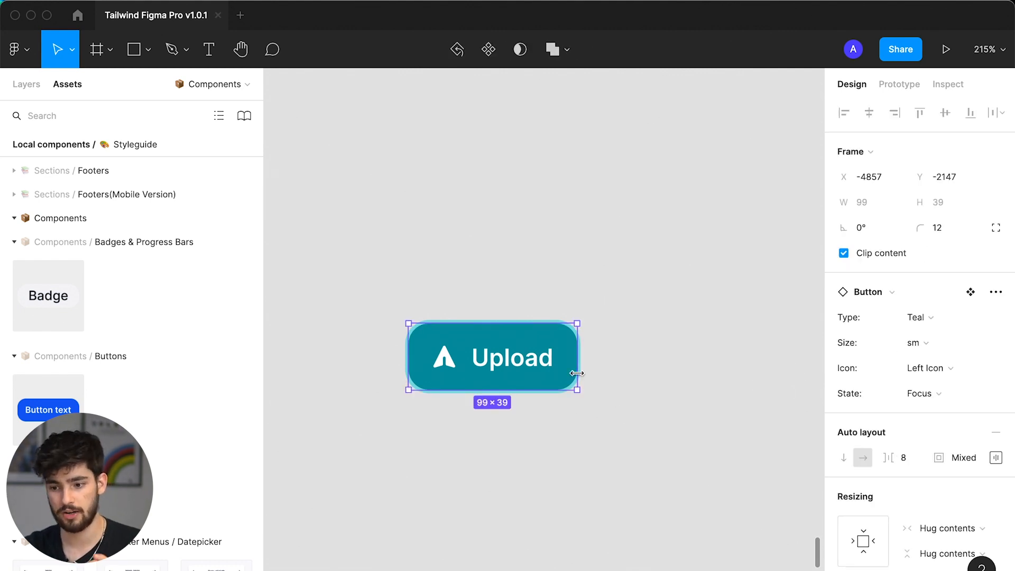
{"action": "left_click", "coordinate": [923, 394]}
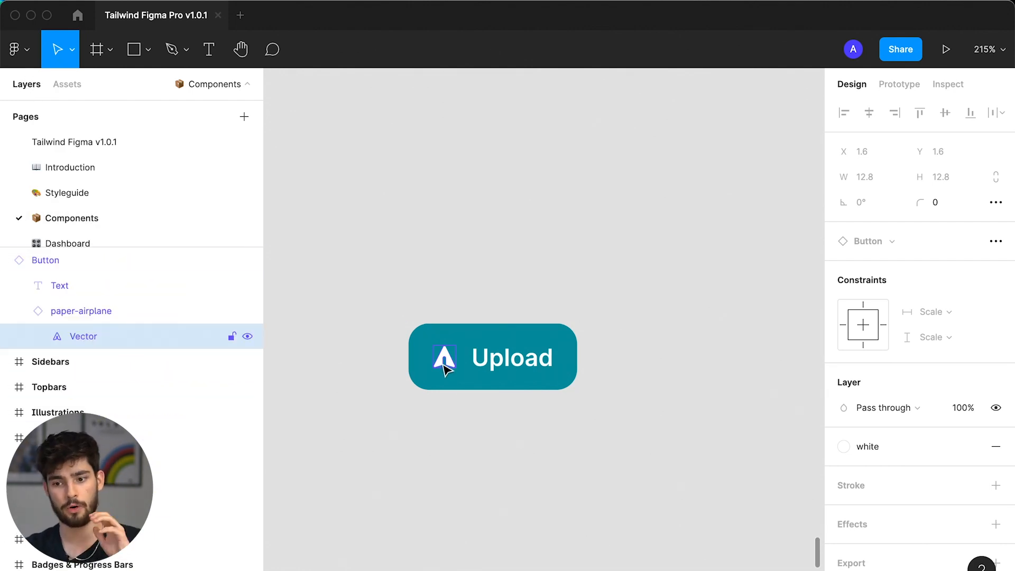
Select the paper-airplane icon instance inside the Upload button's layers.
{"action": "left_click", "coordinate": [81, 310]}
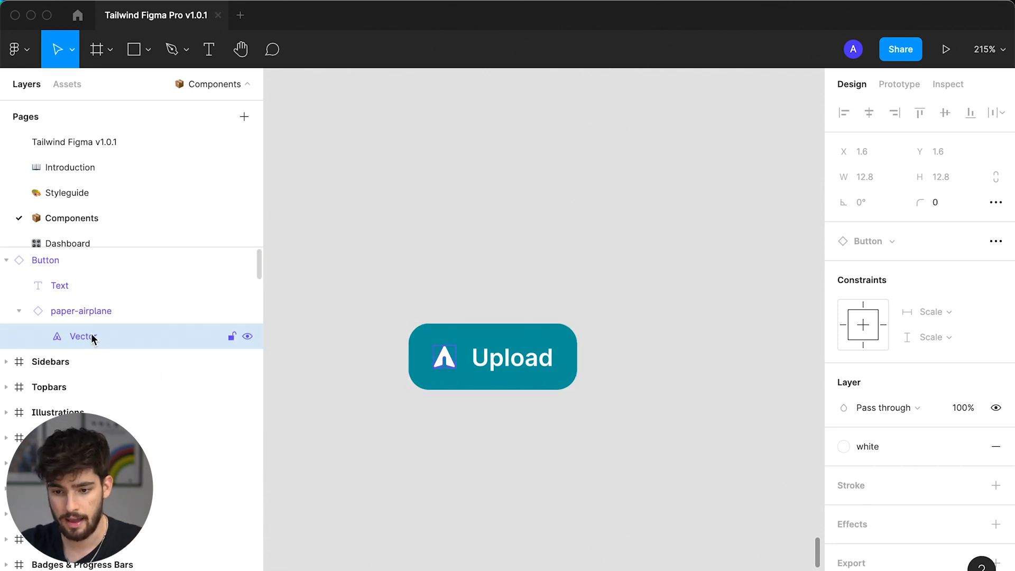
{"action": "left_click", "coordinate": [81, 311]}
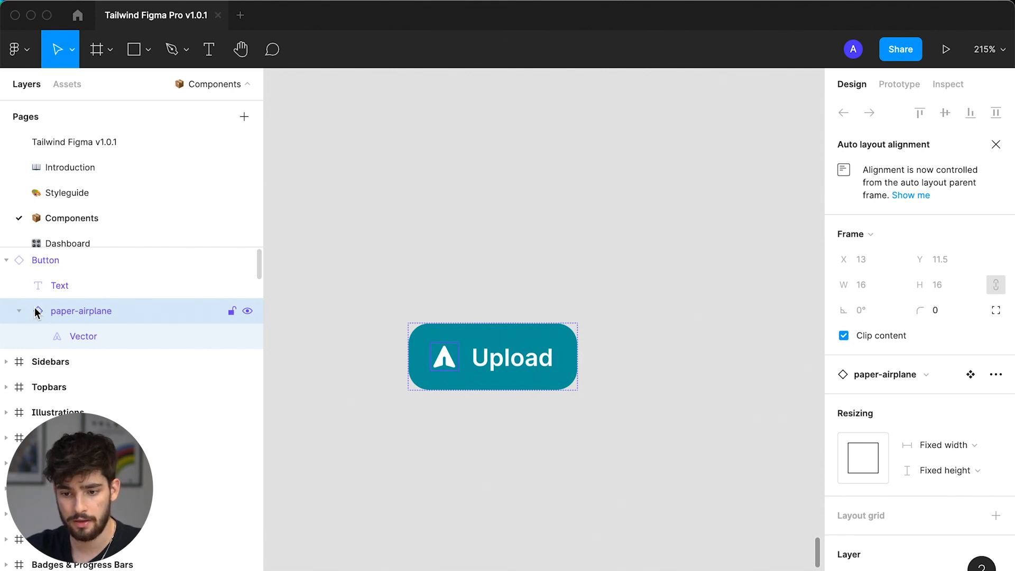
{"action": "mouse_move", "coordinate": [248, 361]}
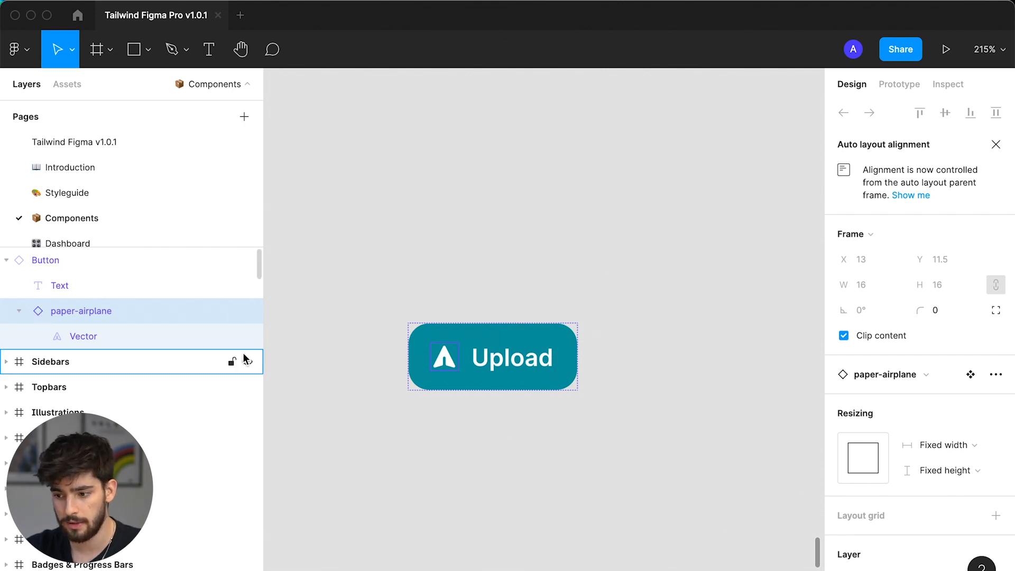
Swap the button's icon to presentation-chart-line via the Heroicons search 'presentation'.
{"action": "left_click", "coordinate": [969, 374]}
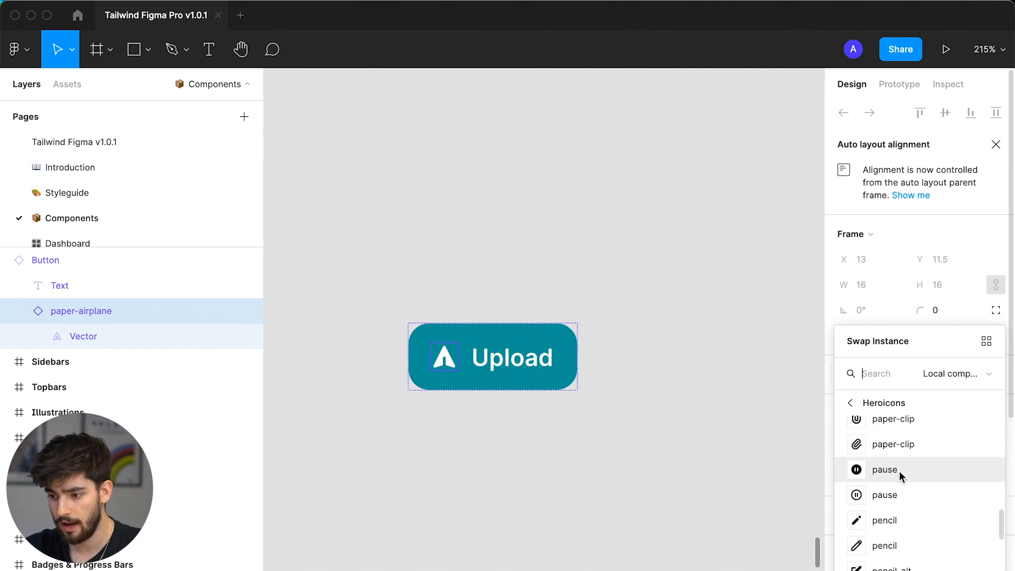
{"action": "scroll", "scroll_direction": "down", "scroll_amount": 3}
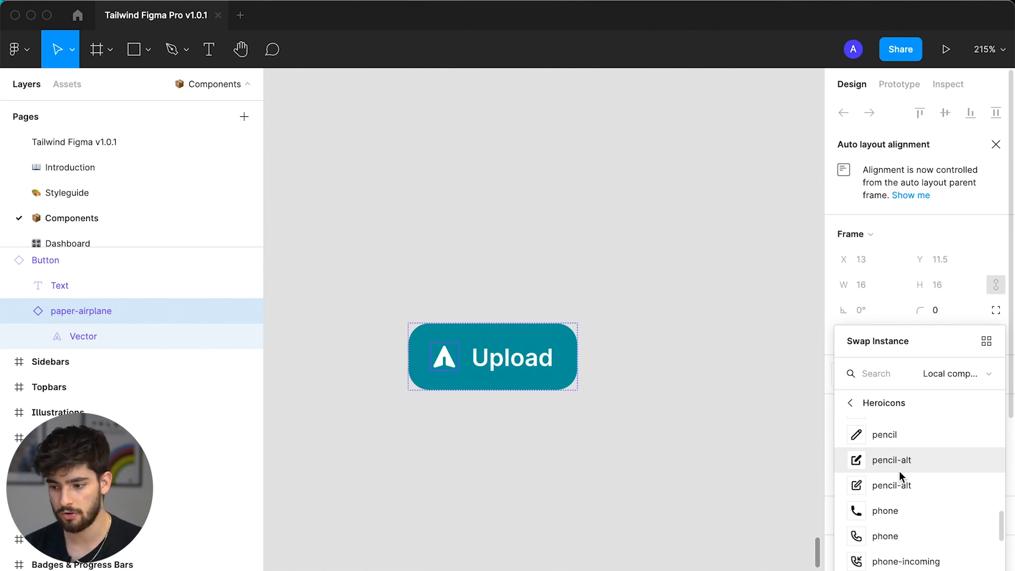
{"action": "scroll", "scroll_direction": "down", "scroll_amount": 3}
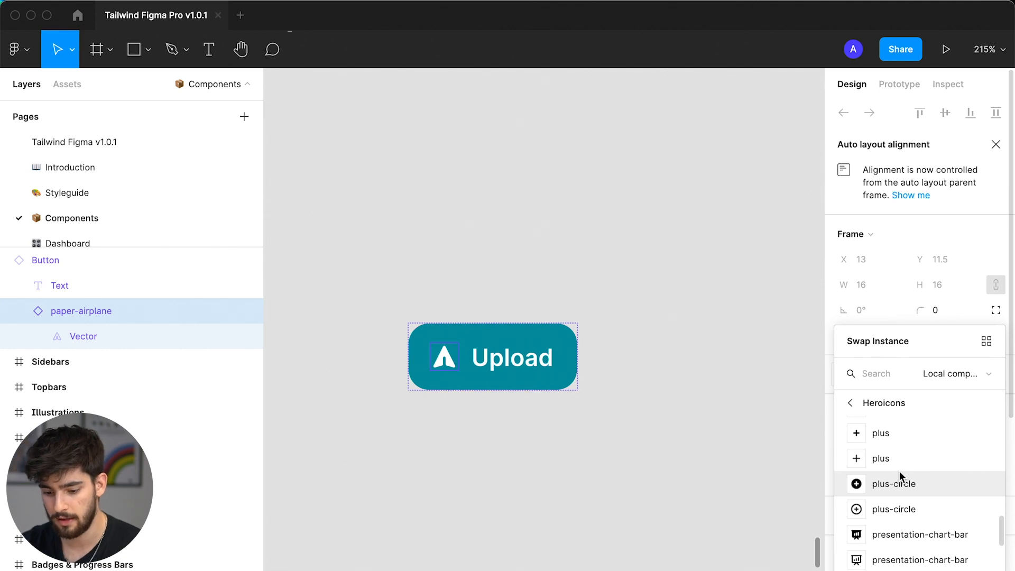
{"action": "type", "text": "presentation"}
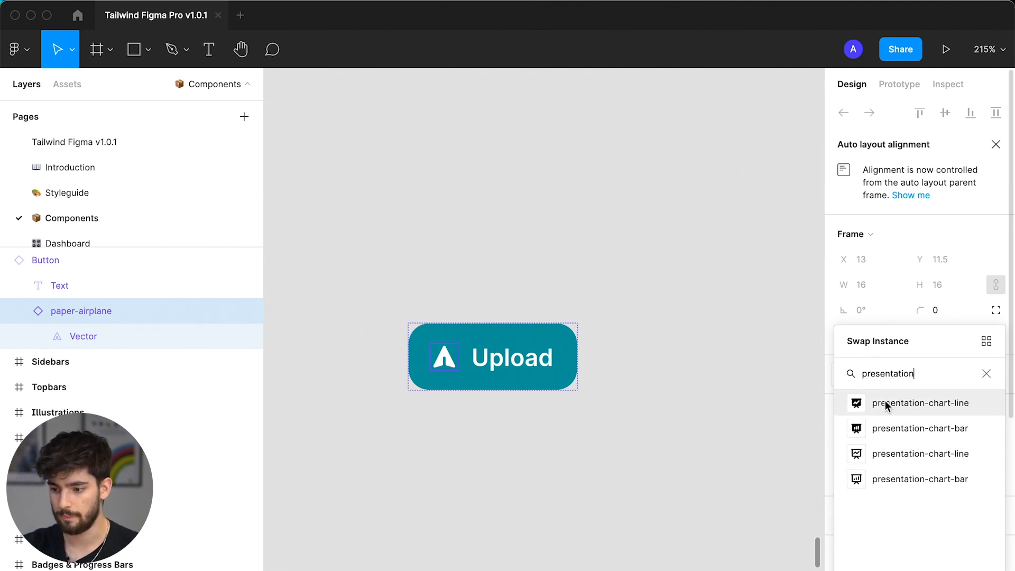
{"action": "left_click", "coordinate": [924, 403]}
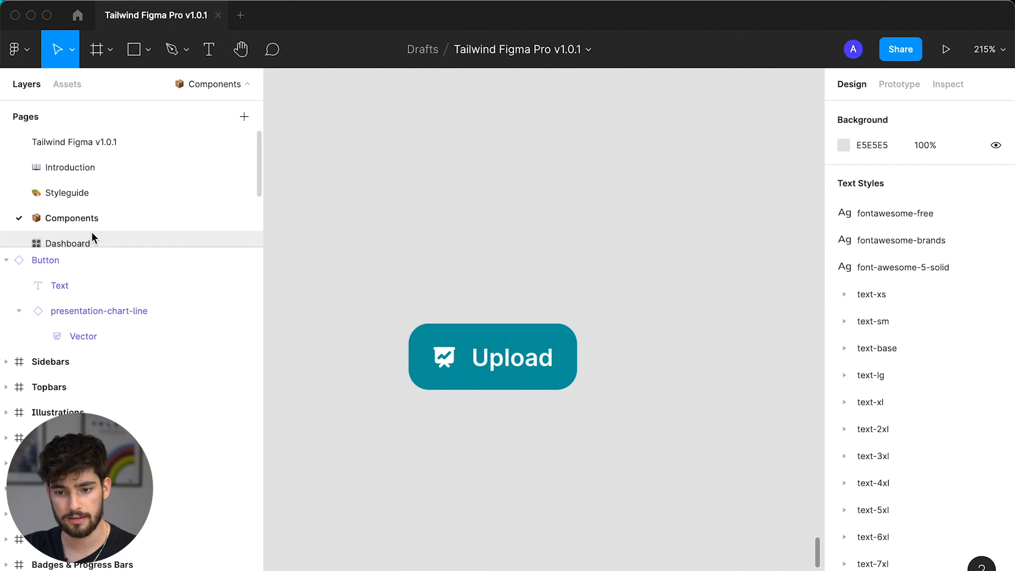
{"action": "left_click", "coordinate": [68, 244]}
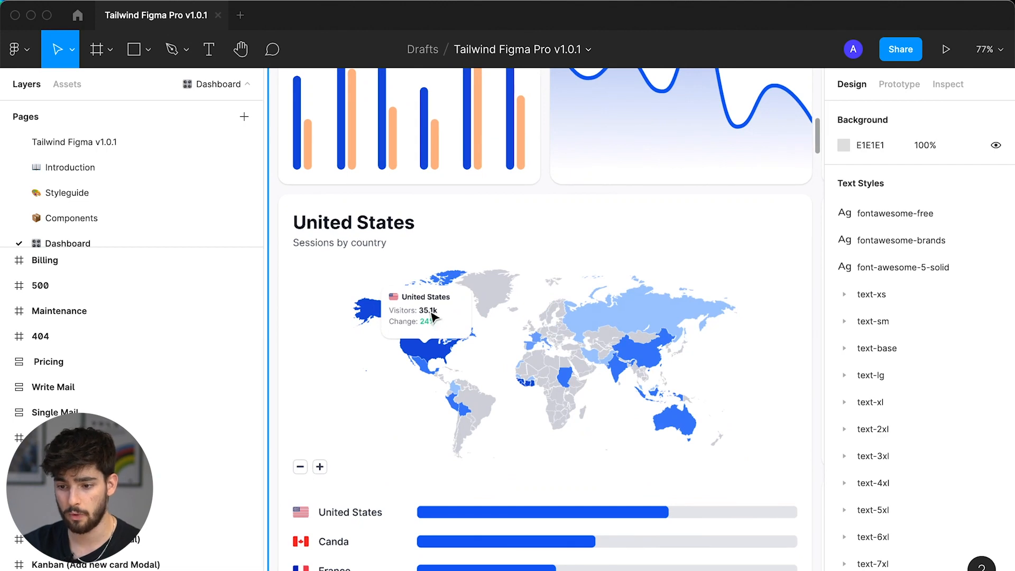
{"action": "scroll", "scroll_direction": "down", "scroll_amount": 3}
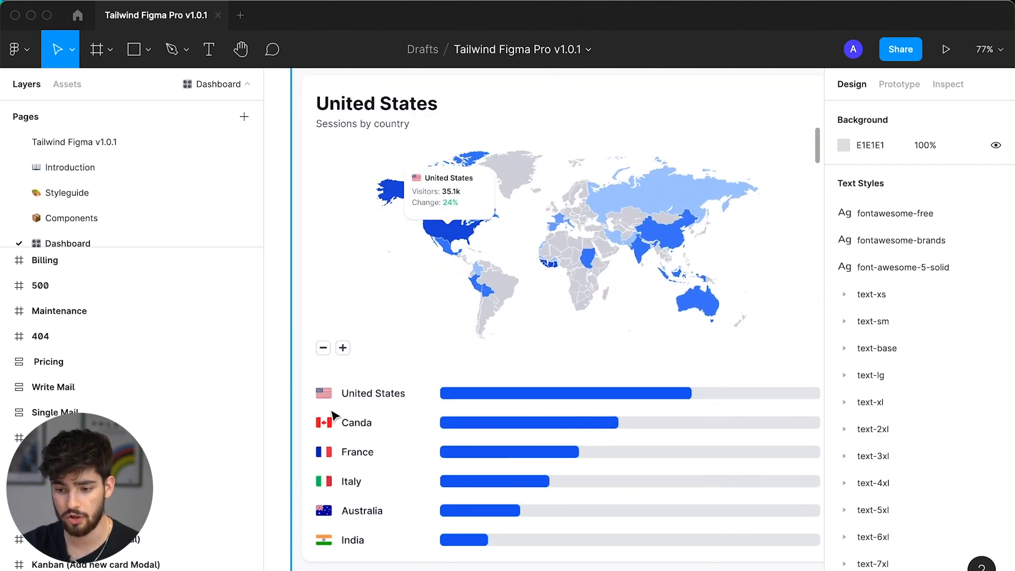
{"action": "left_click", "coordinate": [325, 394]}
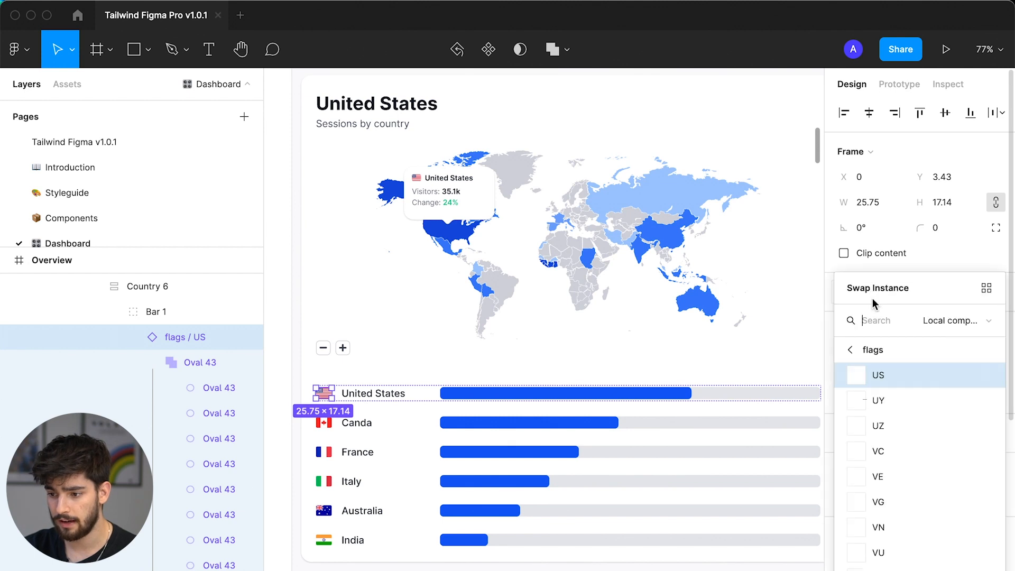
{"action": "scroll", "scroll_direction": "down", "scroll_amount": 3}
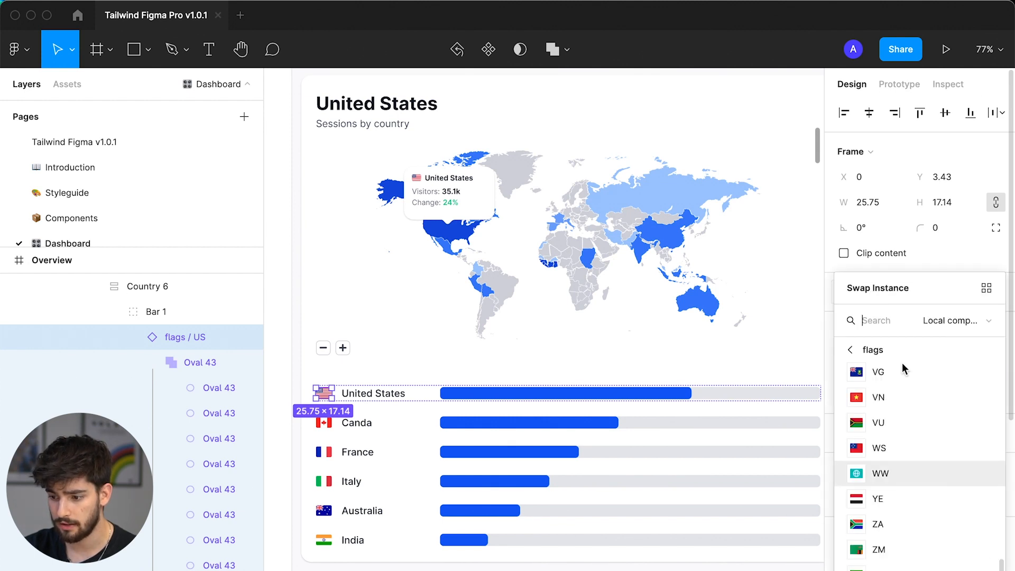
{"action": "left_click", "coordinate": [878, 397]}
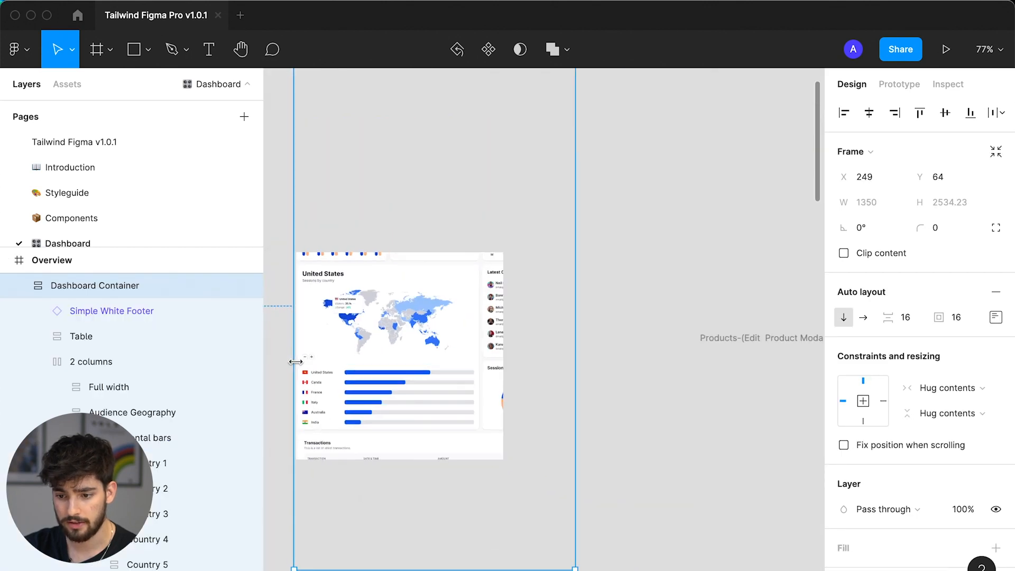
Switch the sidebar Type to Contracted, back to Default, and turn its Icons off.
{"action": "scroll", "scroll_direction": "down", "scroll_amount": 3}
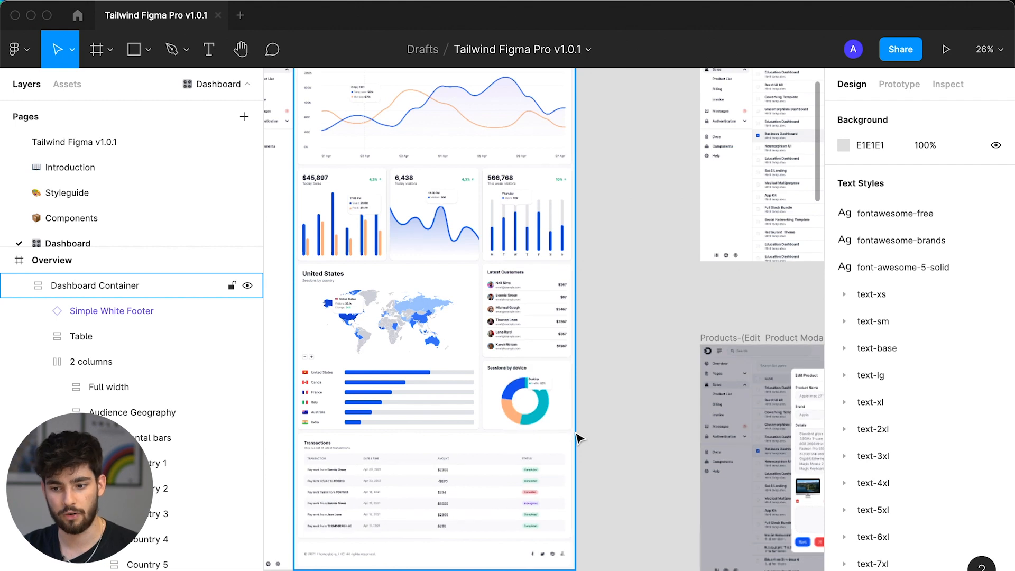
{"action": "mouse_move", "coordinate": [403, 359]}
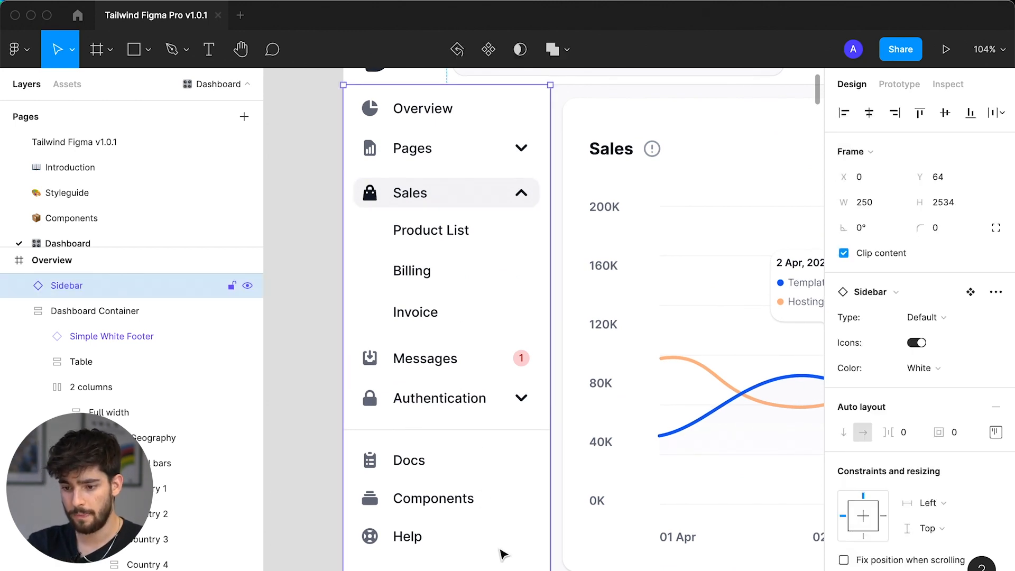
{"action": "left_click", "coordinate": [924, 317]}
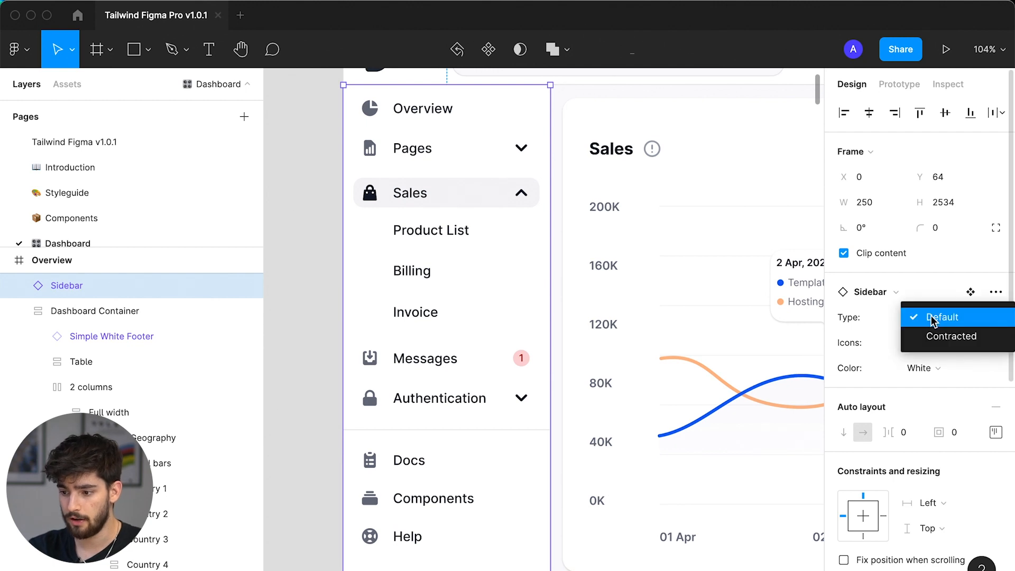
{"action": "mouse_move", "coordinate": [952, 337]}
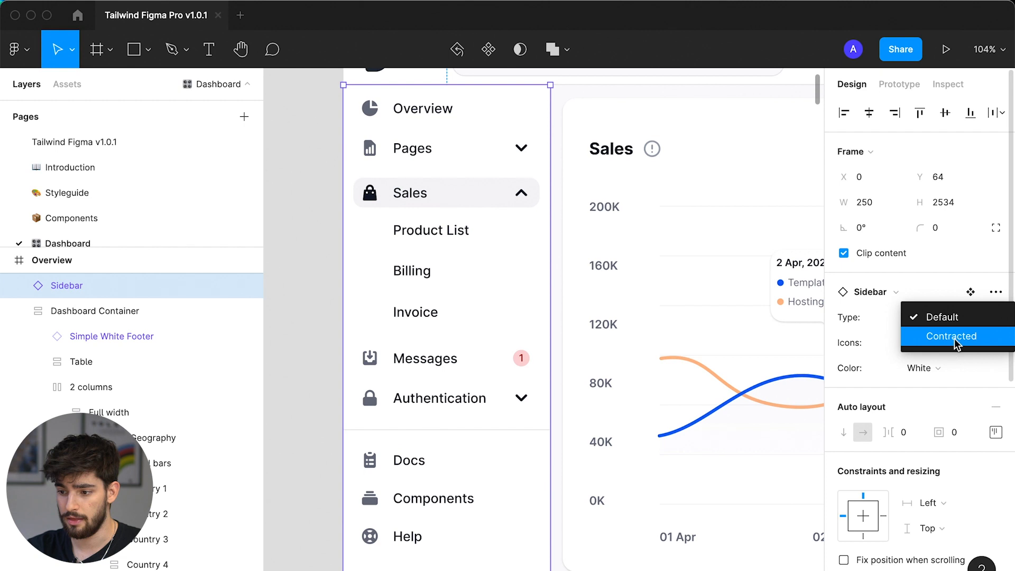
{"action": "mouse_move", "coordinate": [963, 344]}
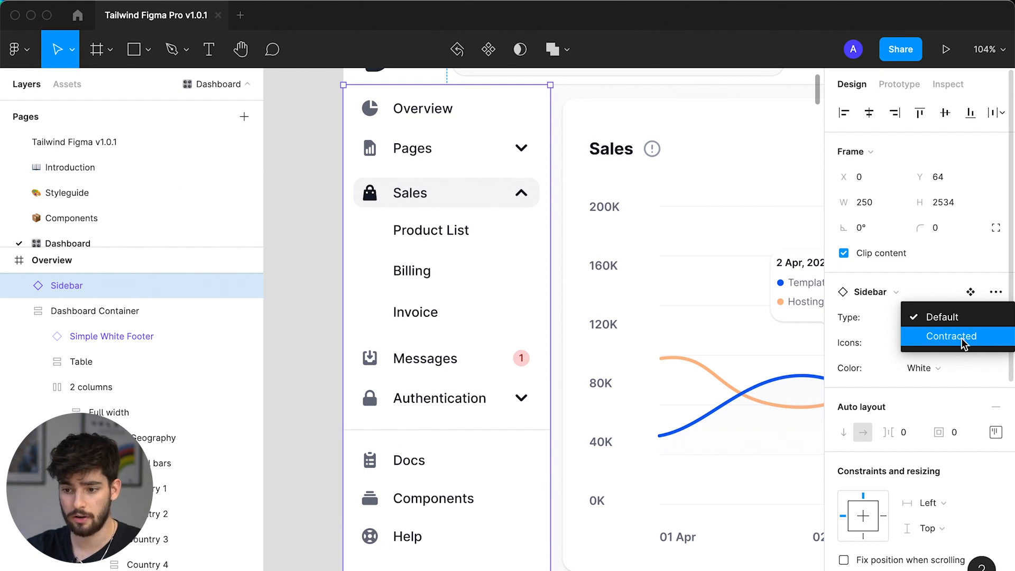
{"action": "left_click", "coordinate": [950, 337]}
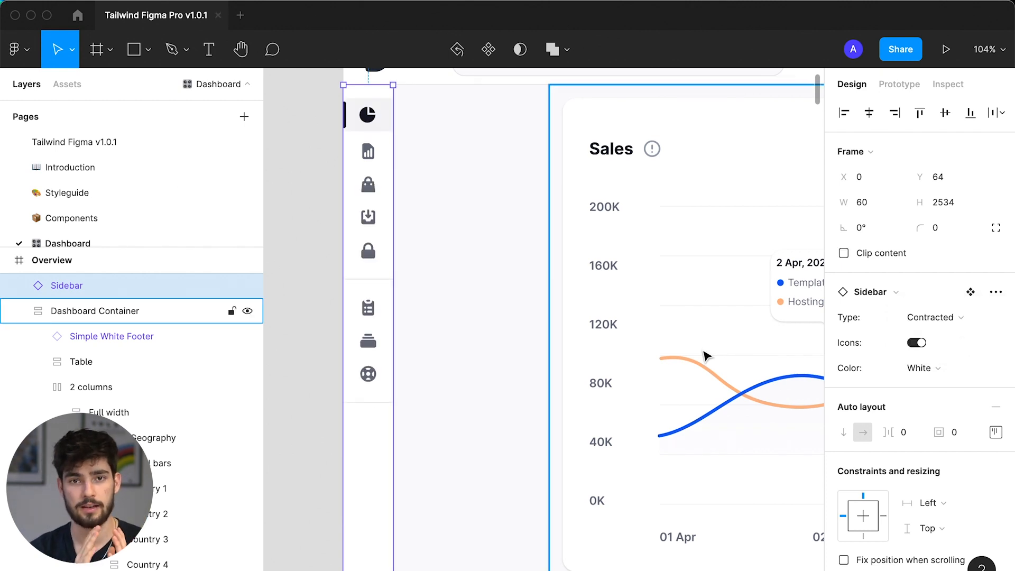
{"action": "left_click", "coordinate": [935, 317]}
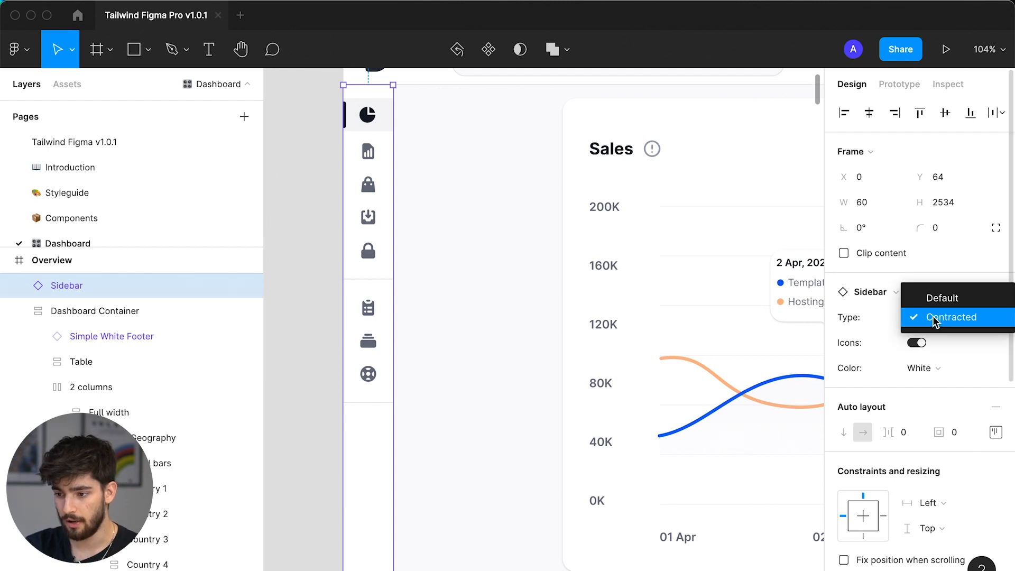
{"action": "left_click", "coordinate": [942, 298]}
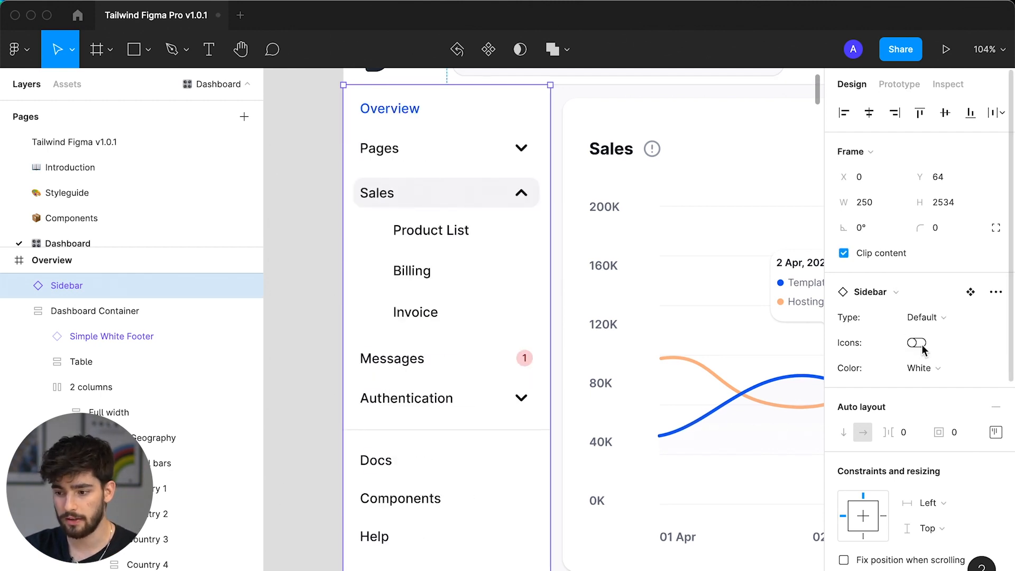
{"action": "left_click", "coordinate": [919, 368]}
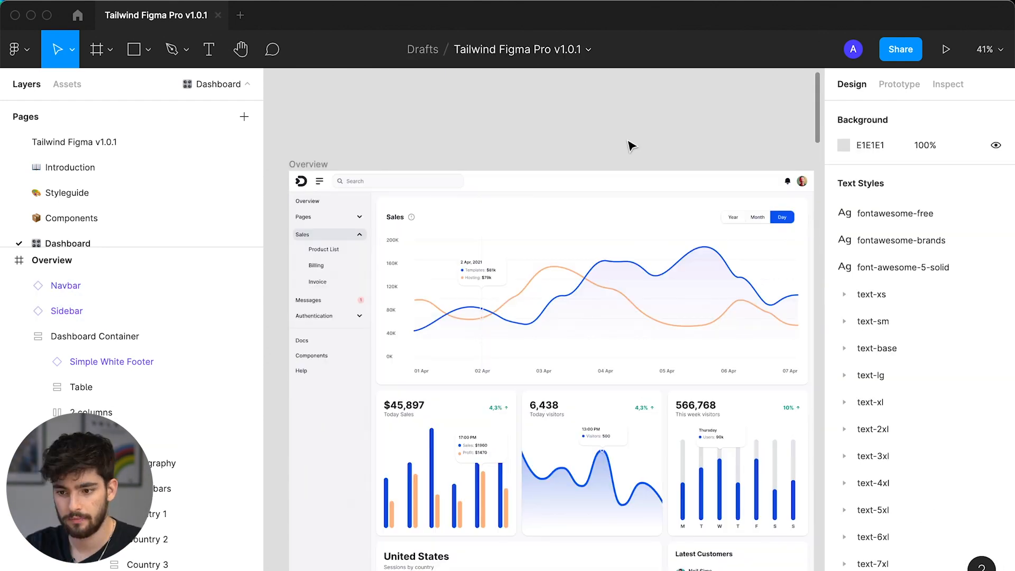
On the dashboard navbar, hide the search field and show the profile dropdown.
{"action": "left_click", "coordinate": [65, 286]}
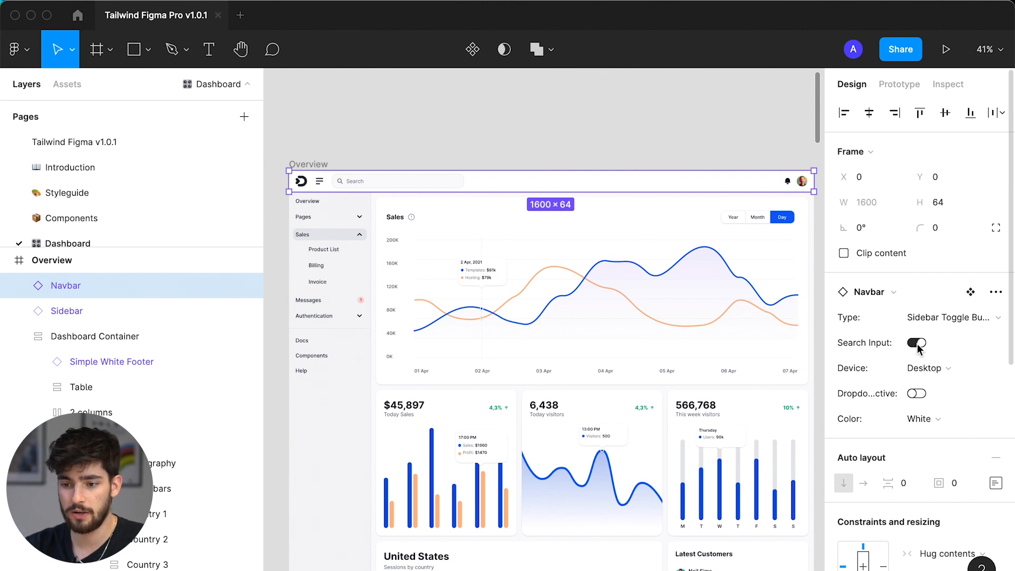
{"action": "left_click", "coordinate": [918, 342]}
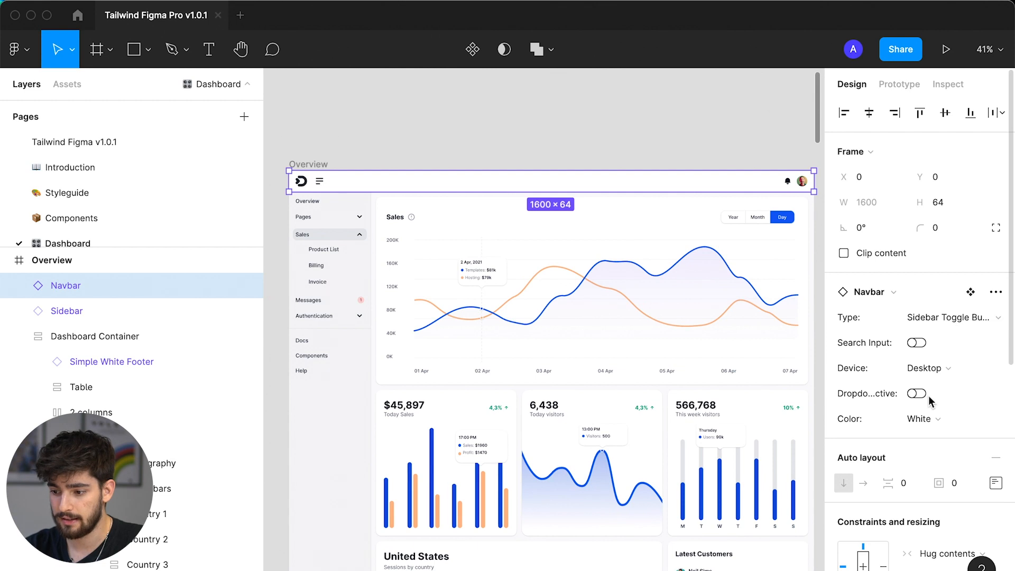
{"action": "left_click", "coordinate": [916, 393]}
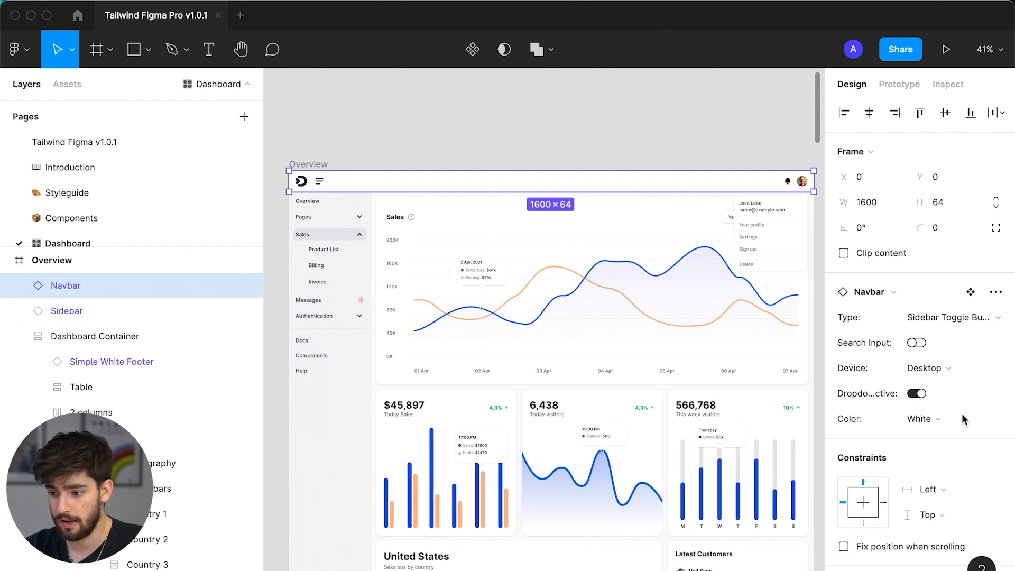
{"action": "mouse_move", "coordinate": [946, 317]}
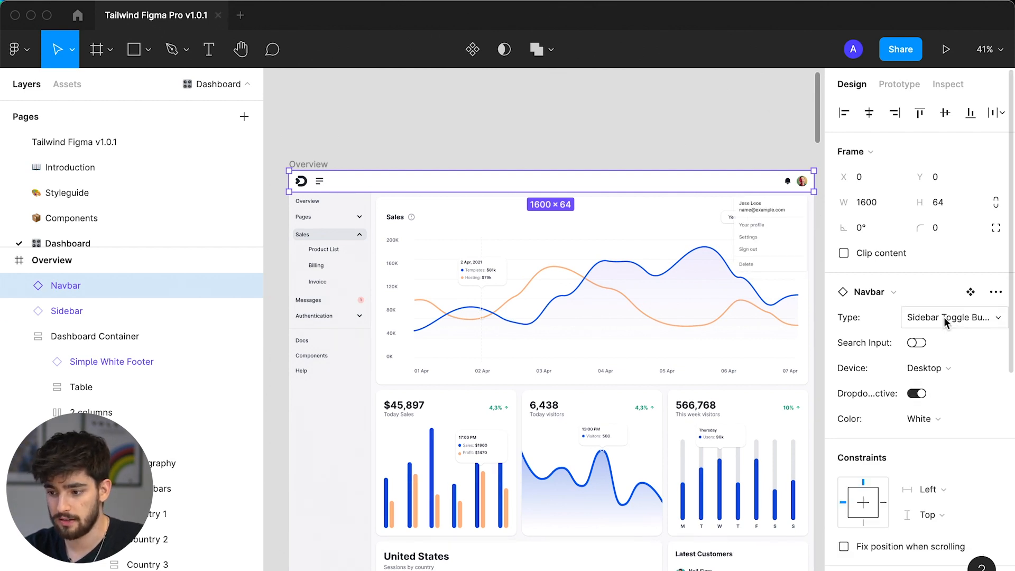
Cycle the navbar Type through Centered Links and Quick Action, ending on Left Links.
{"action": "left_click", "coordinate": [954, 317]}
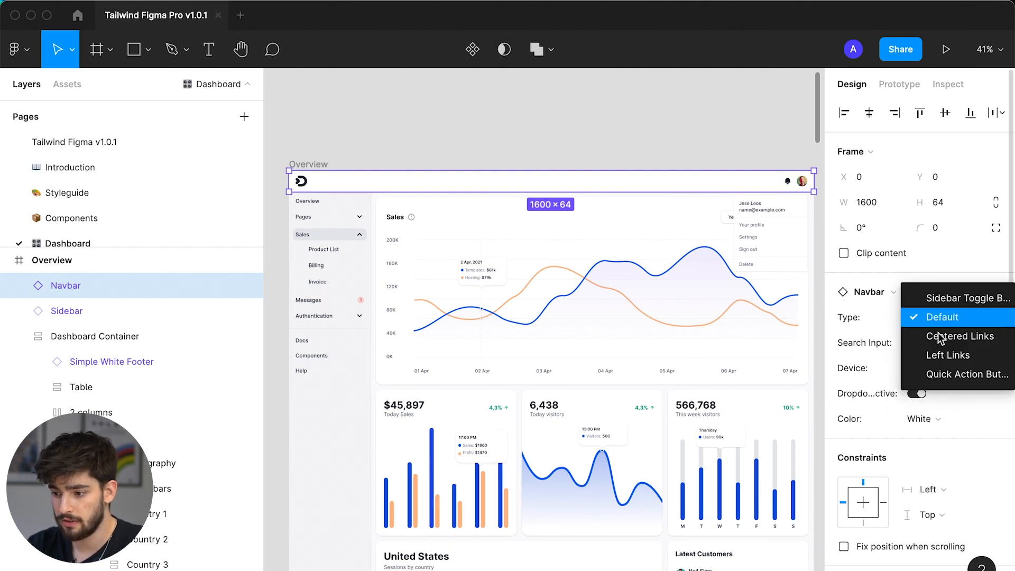
{"action": "left_click", "coordinate": [960, 336]}
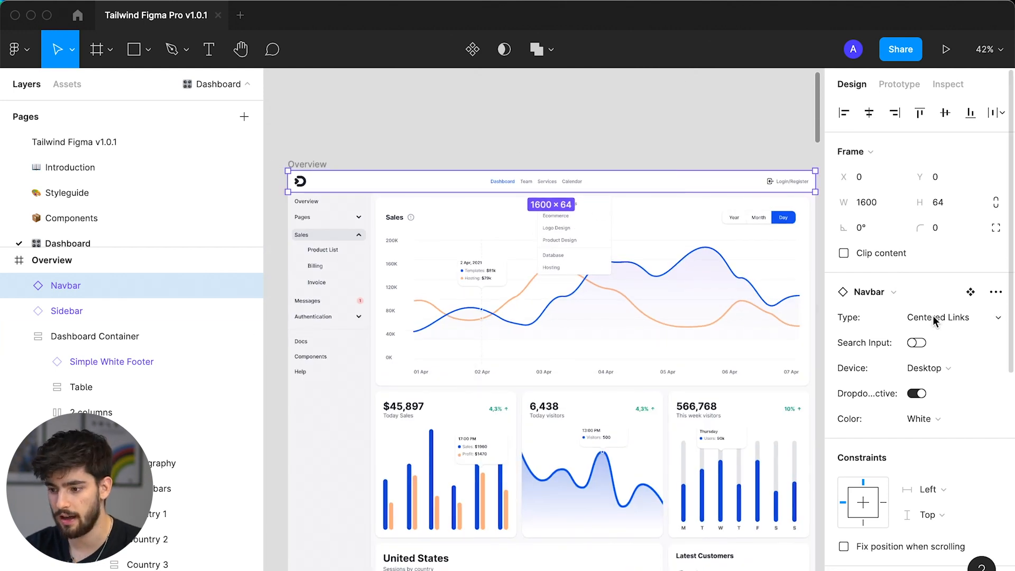
{"action": "left_click", "coordinate": [954, 317]}
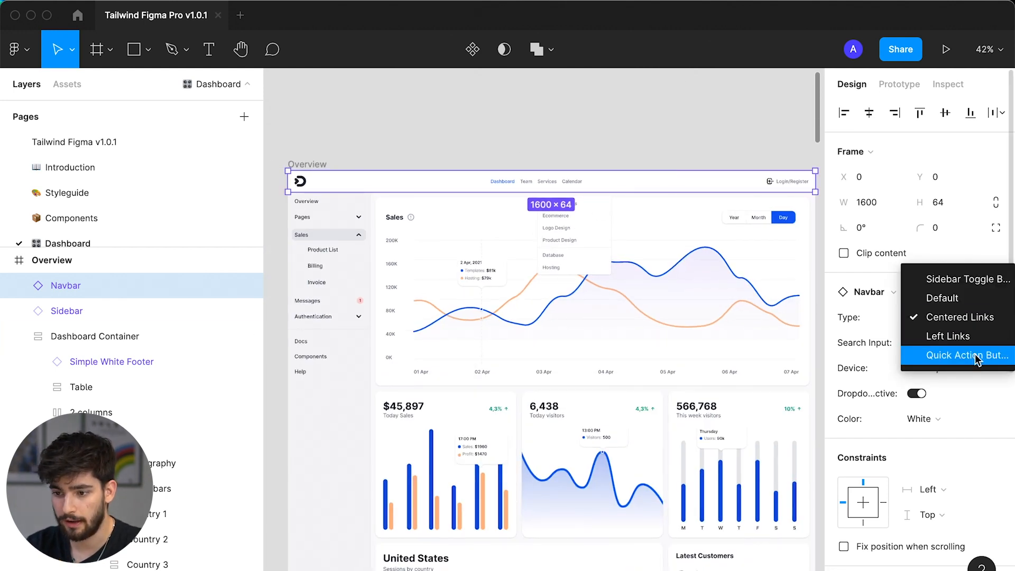
{"action": "left_click", "coordinate": [967, 356]}
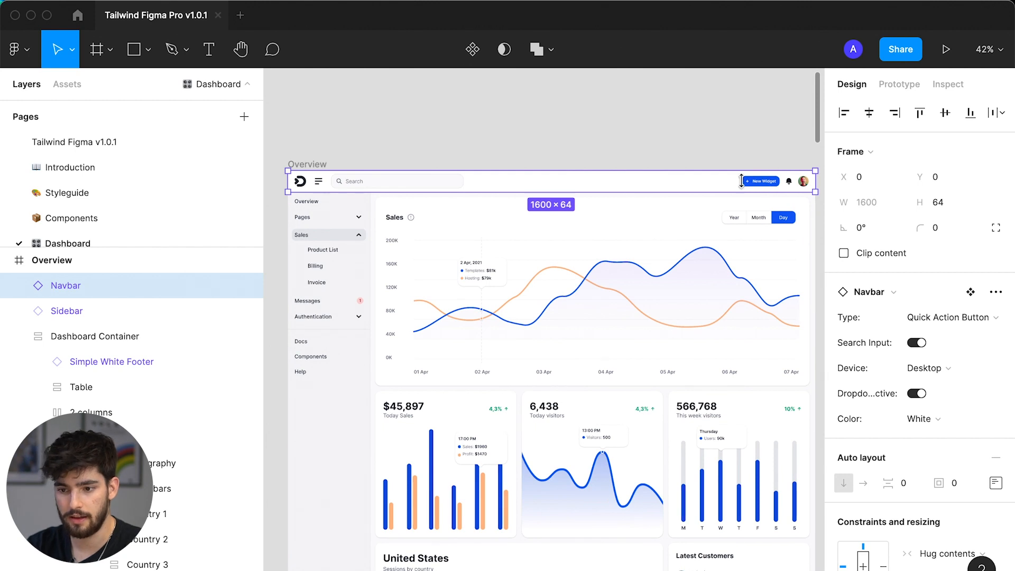
{"action": "left_click", "coordinate": [949, 317]}
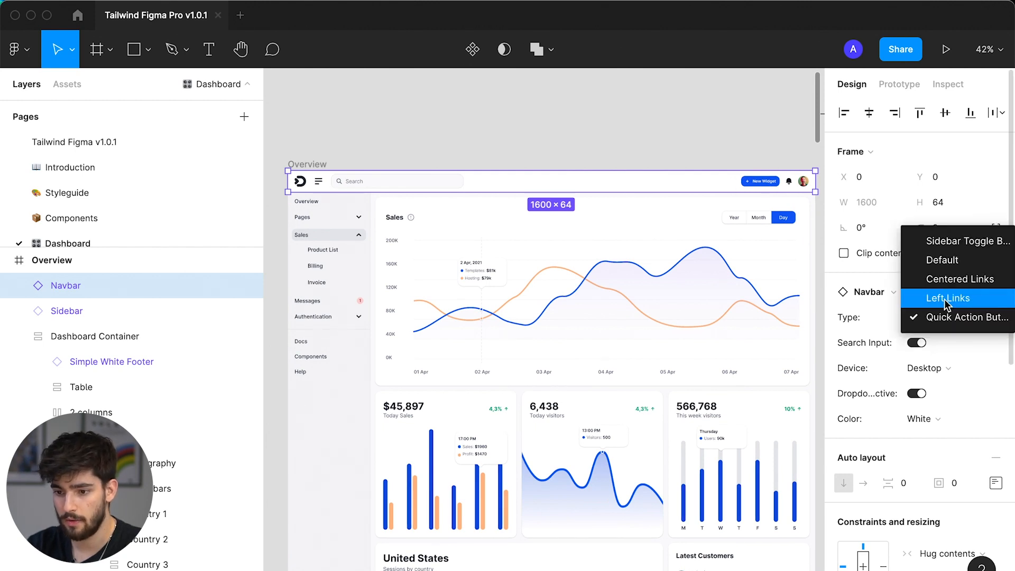
{"action": "left_click", "coordinate": [947, 298]}
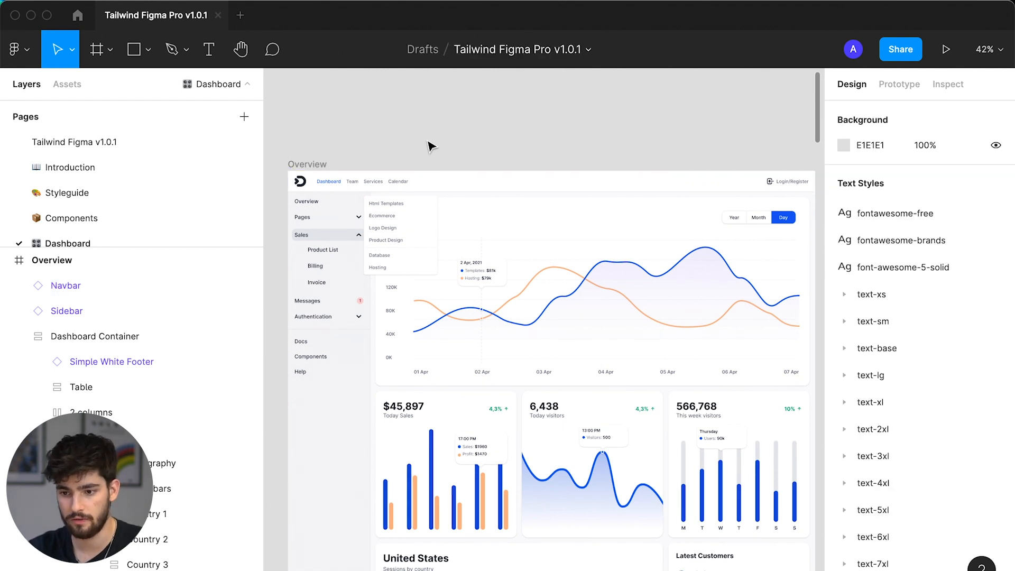
Change the navbar colour to purple.
{"action": "left_click", "coordinate": [65, 286]}
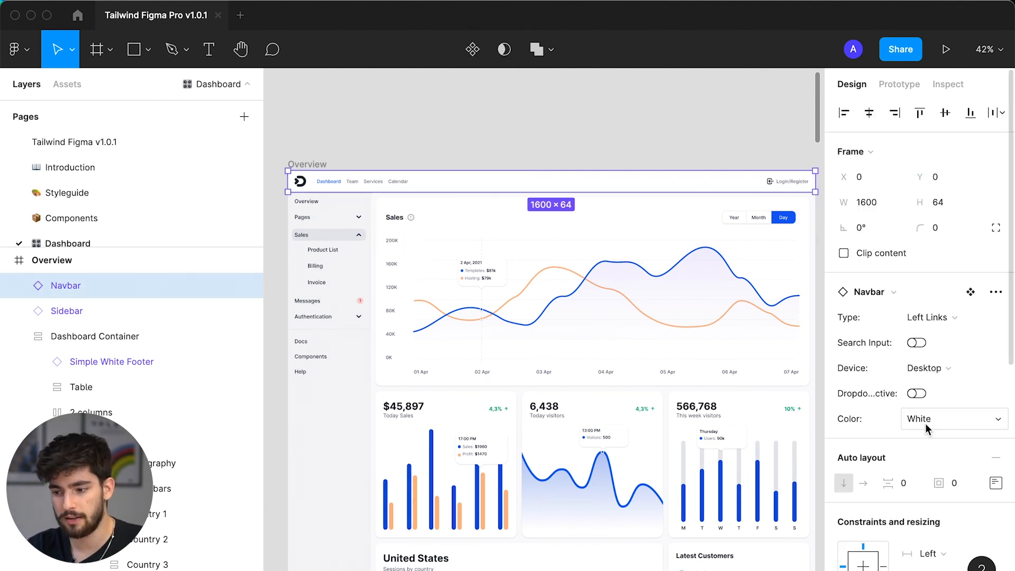
{"action": "left_click", "coordinate": [954, 419]}
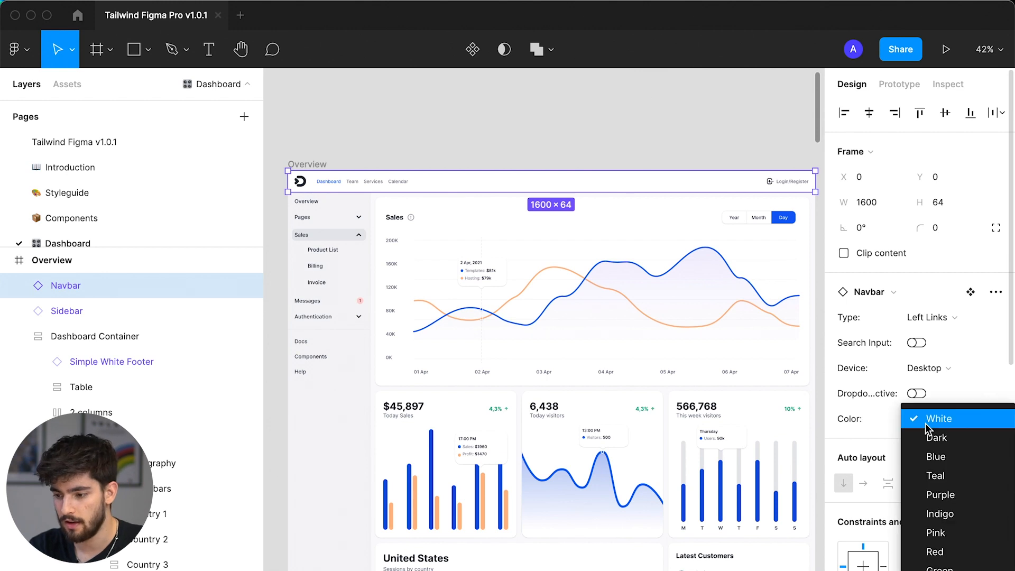
{"action": "mouse_move", "coordinate": [956, 494]}
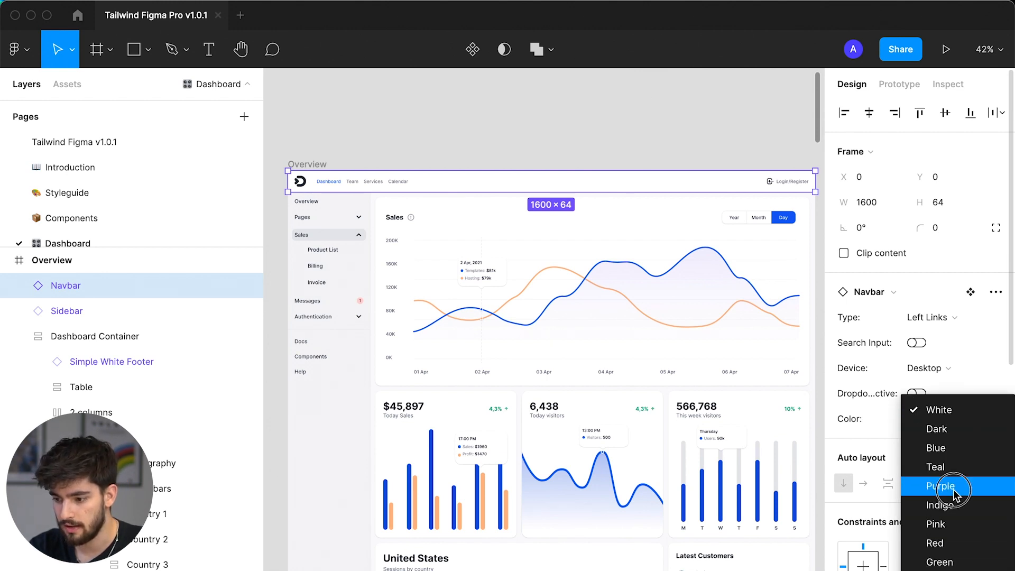
{"action": "left_click", "coordinate": [940, 485]}
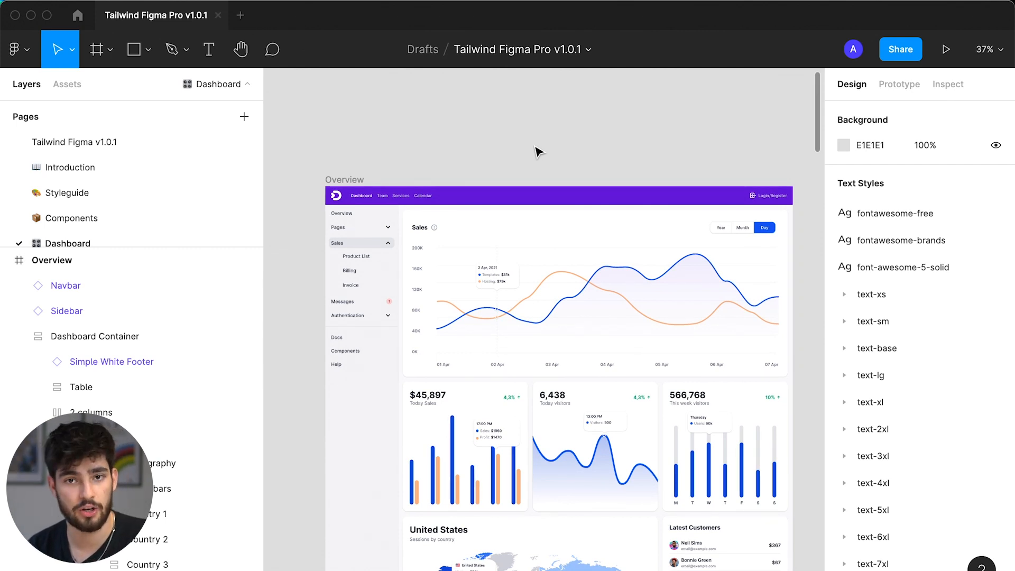
{"action": "scroll", "scroll_direction": "down", "scroll_amount": 3}
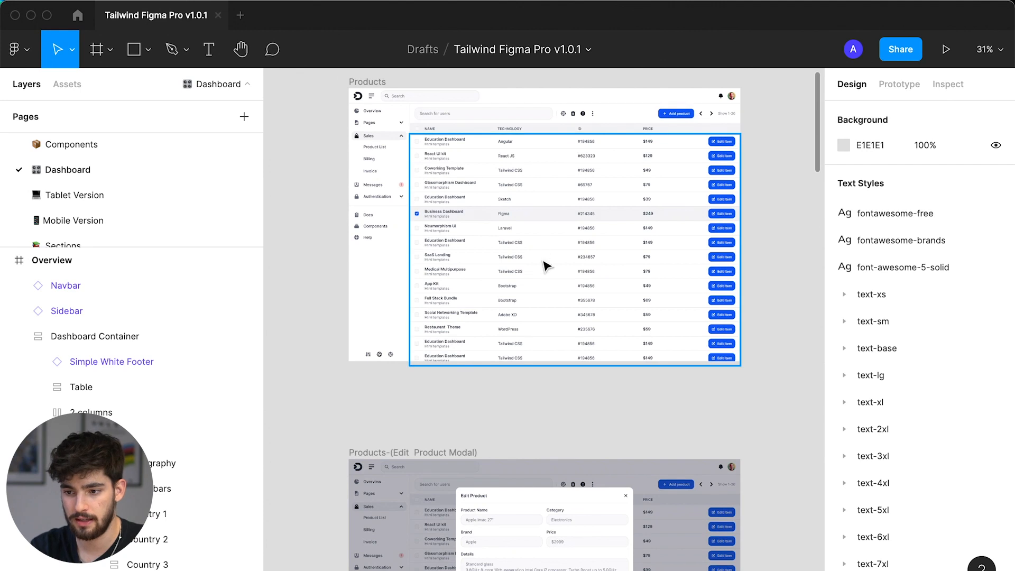
Set the Edit Product modal's description input to the Textarea variant with Placeholder&Label.
{"action": "scroll", "scroll_direction": "down", "scroll_amount": 3}
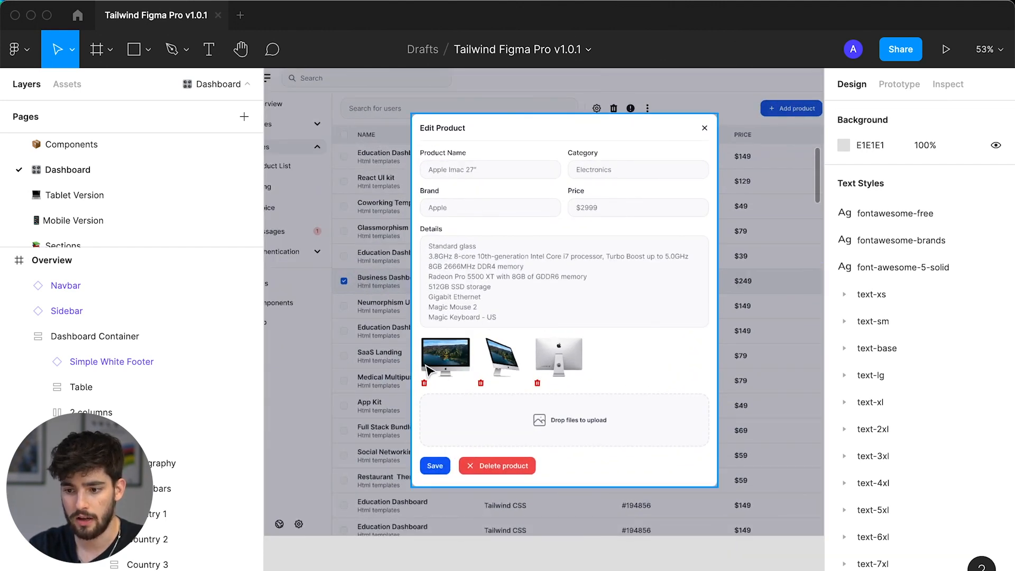
{"action": "left_click", "coordinate": [501, 359]}
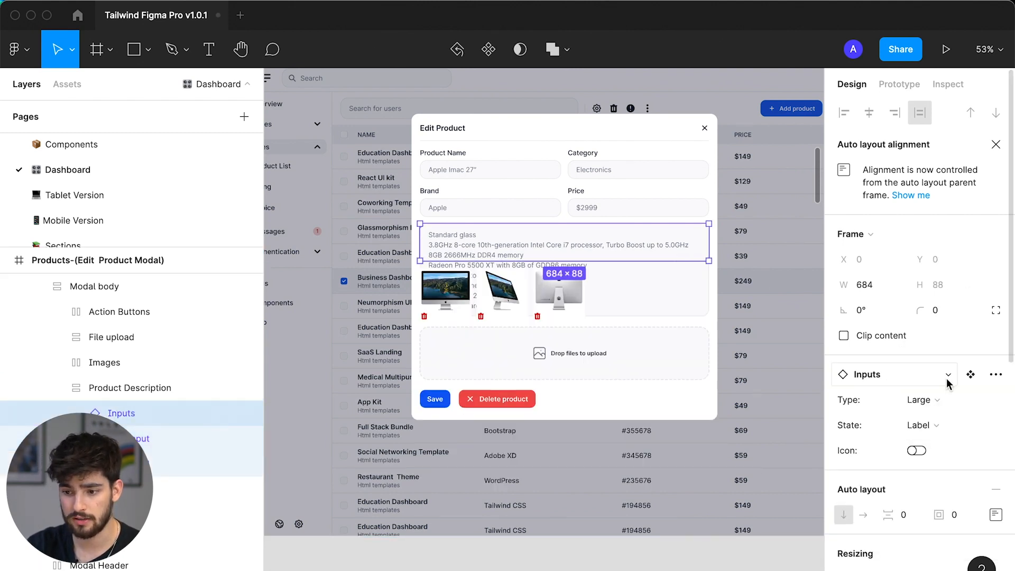
{"action": "left_click", "coordinate": [105, 362]}
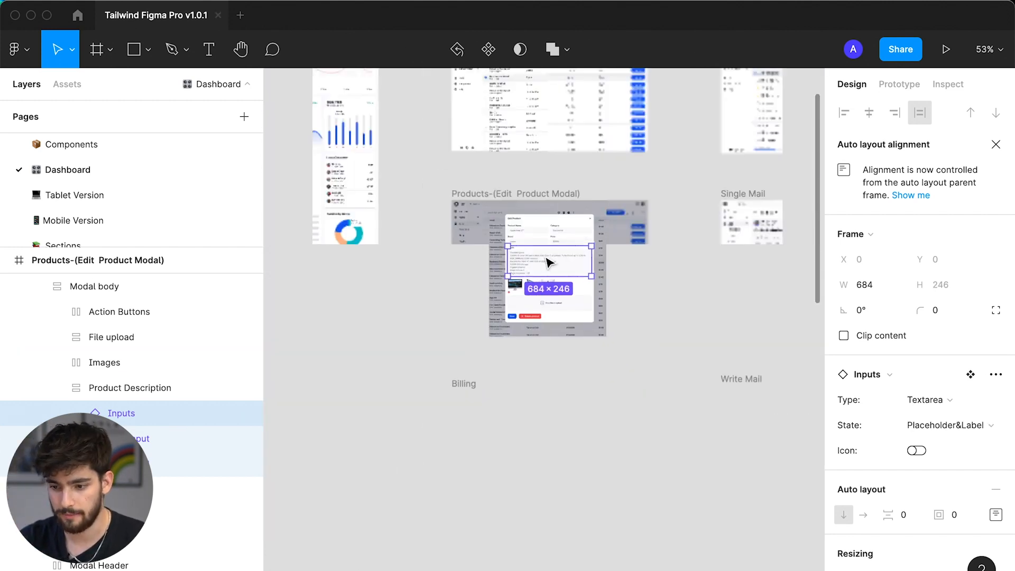
{"action": "scroll", "scroll_direction": "down", "scroll_amount": 3}
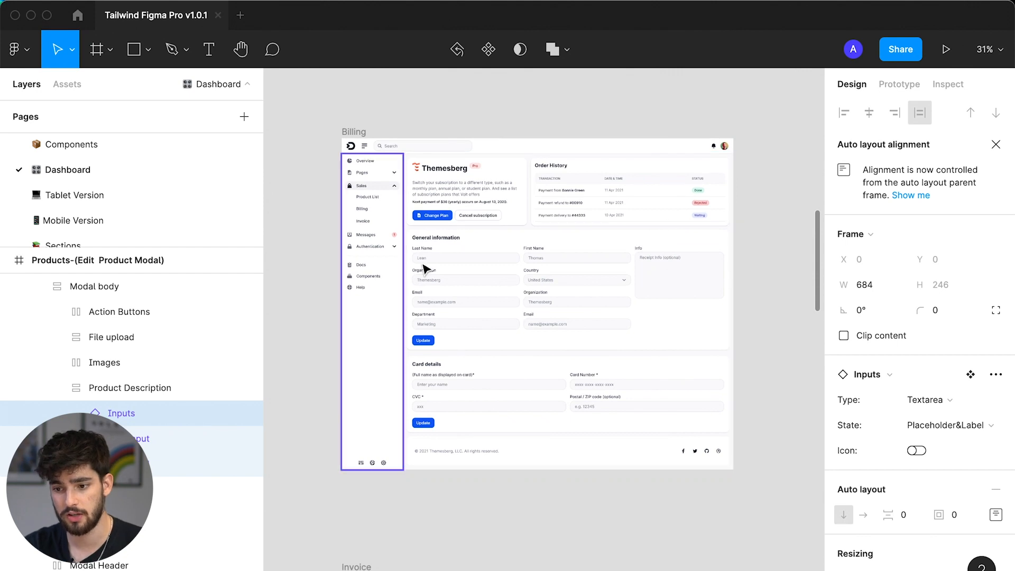
{"action": "scroll", "scroll_direction": "down", "scroll_amount": 3}
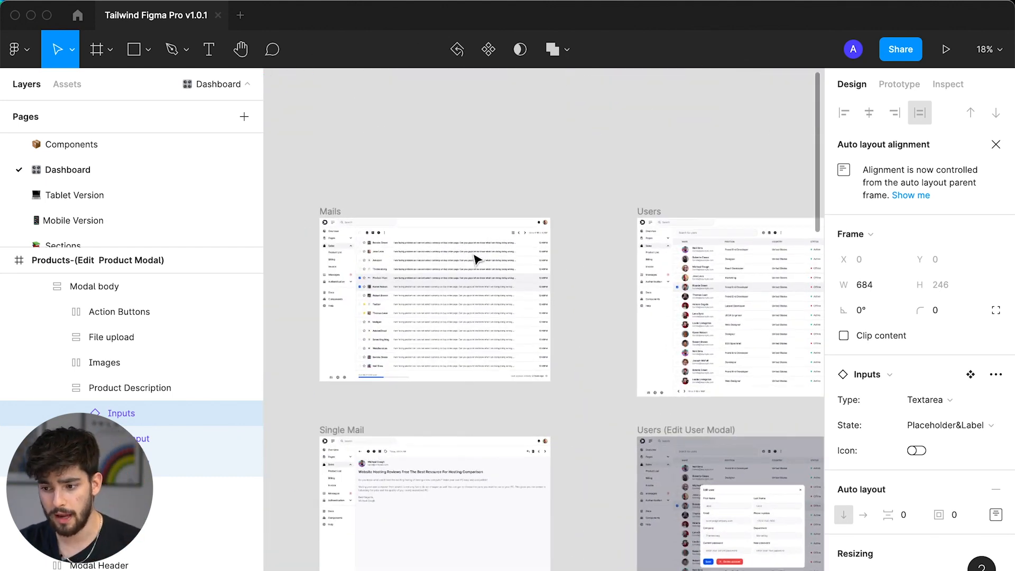
{"action": "scroll", "scroll_direction": "down", "scroll_amount": 3}
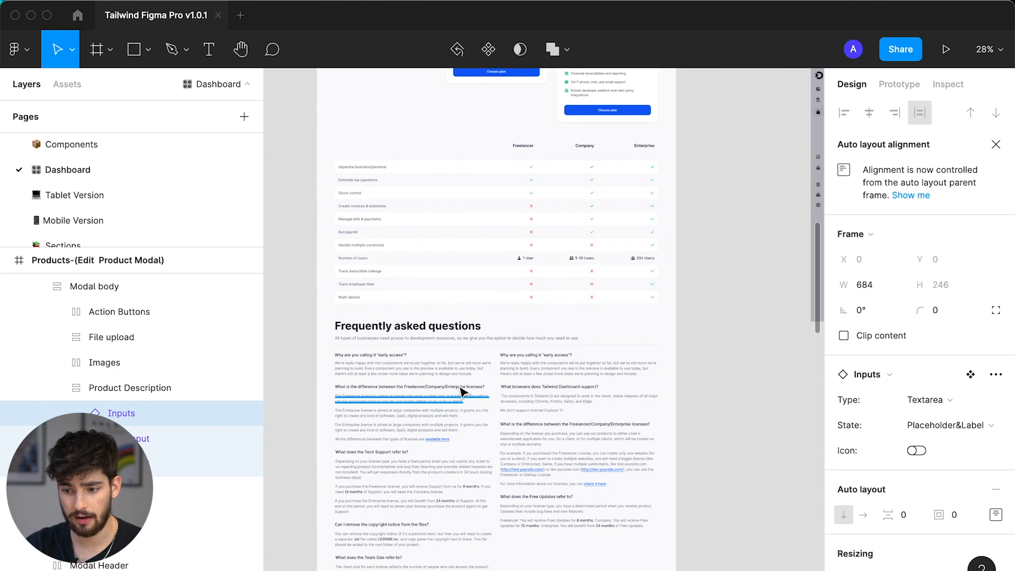
{"action": "scroll", "scroll_direction": "down", "scroll_amount": 3}
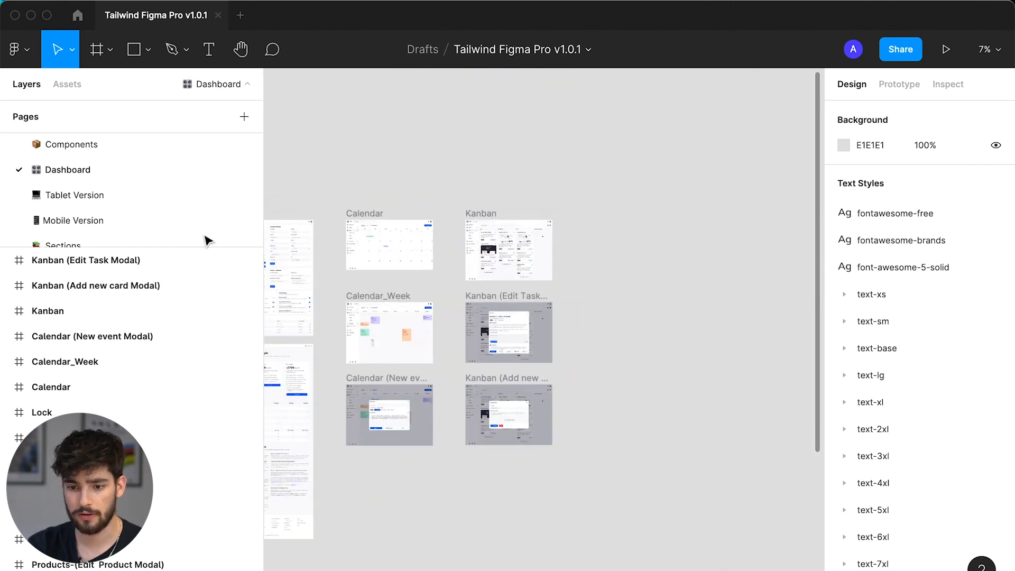
Browse the Tablet Version page's Sign In screen, then switch to the Mobile Version page.
{"action": "left_click", "coordinate": [75, 194]}
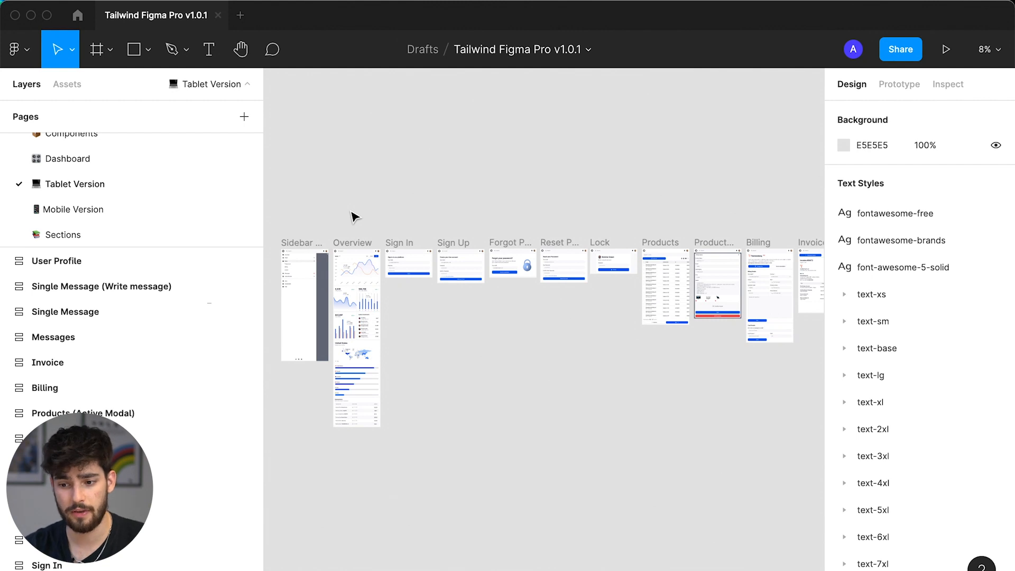
{"action": "left_click", "coordinate": [409, 266]}
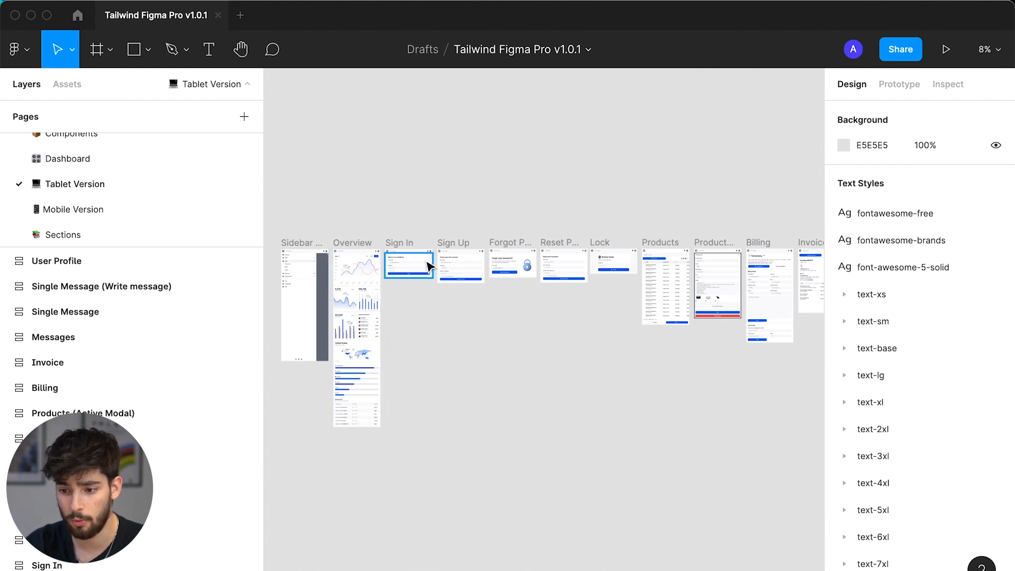
{"action": "scroll", "scroll_direction": "down", "scroll_amount": 3}
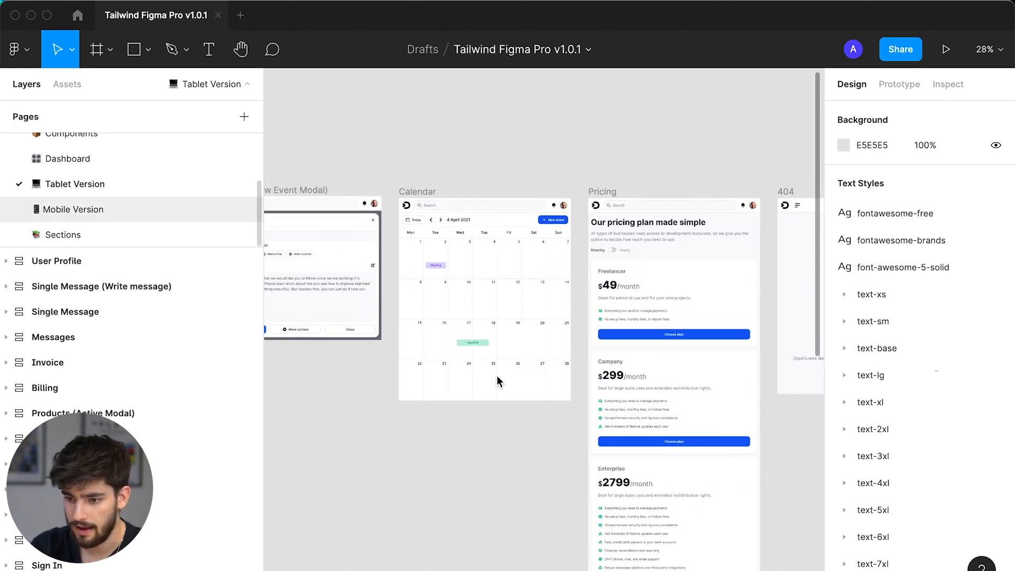
{"action": "left_click", "coordinate": [73, 210]}
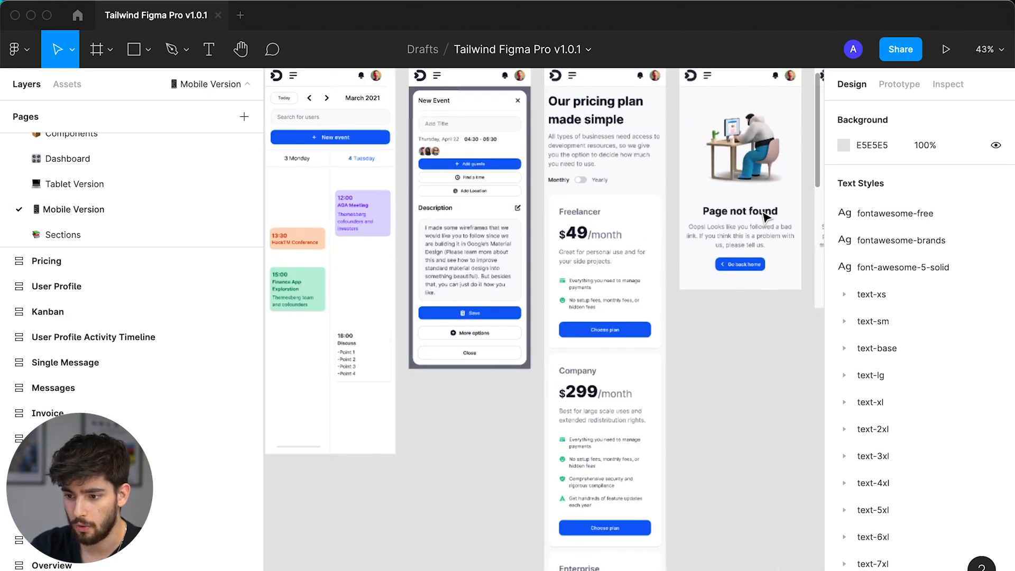
Set the mobile Pricing navbar to Left Links with Search Input off, showing Login/Register.
{"action": "scroll", "scroll_direction": "down", "scroll_amount": 3}
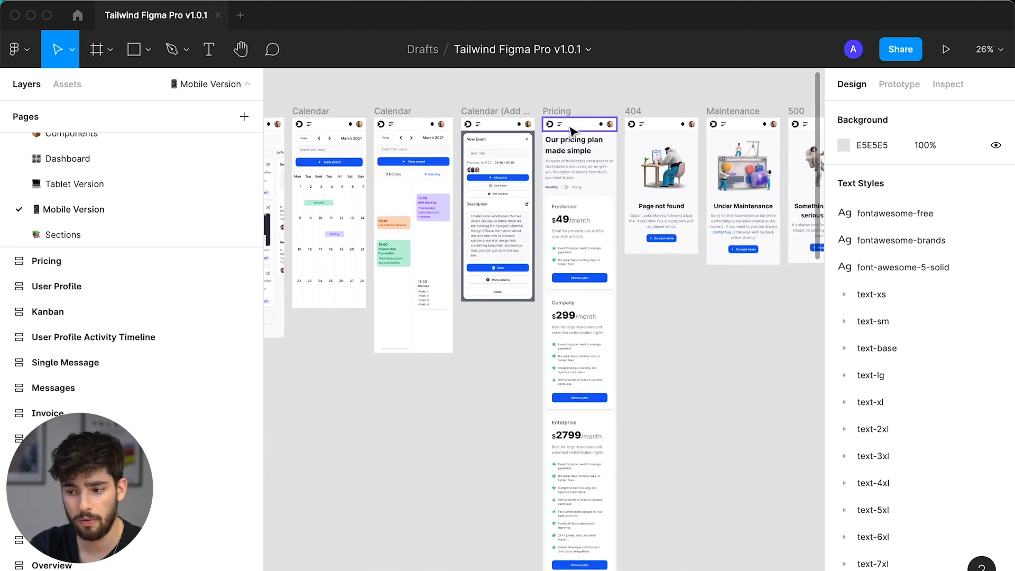
{"action": "left_click", "coordinate": [573, 124]}
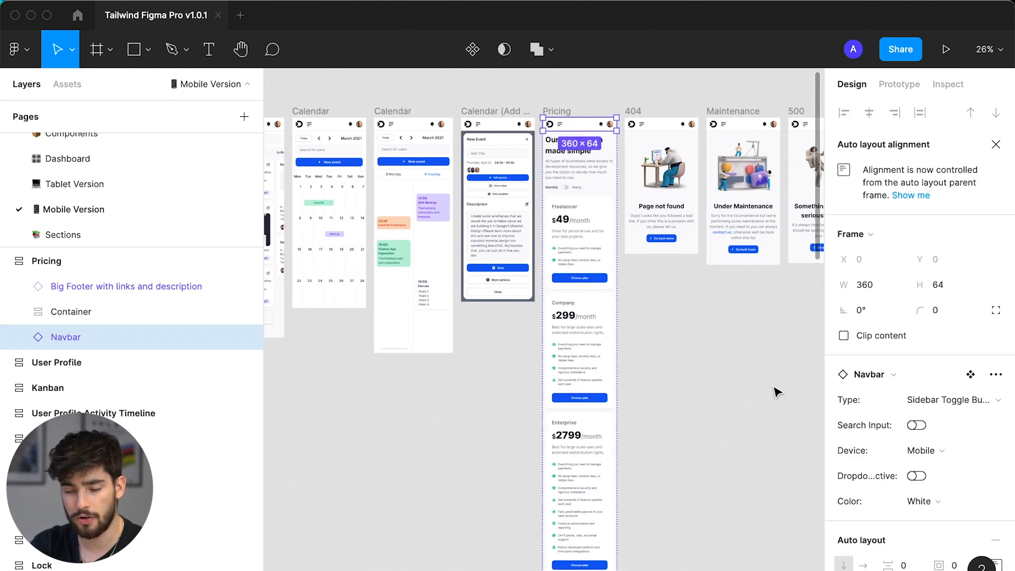
{"action": "mouse_move", "coordinate": [932, 439]}
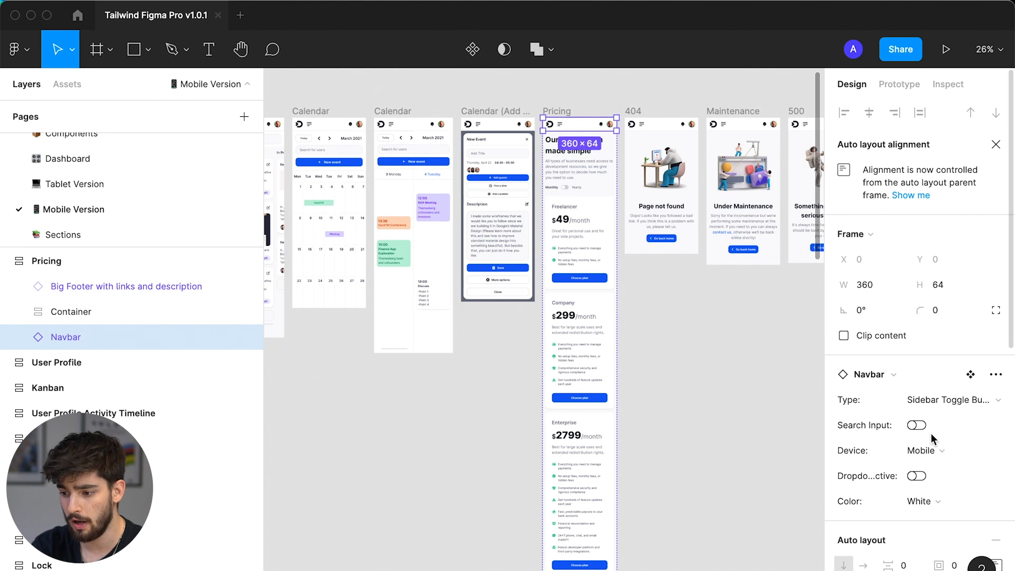
{"action": "left_click", "coordinate": [916, 425]}
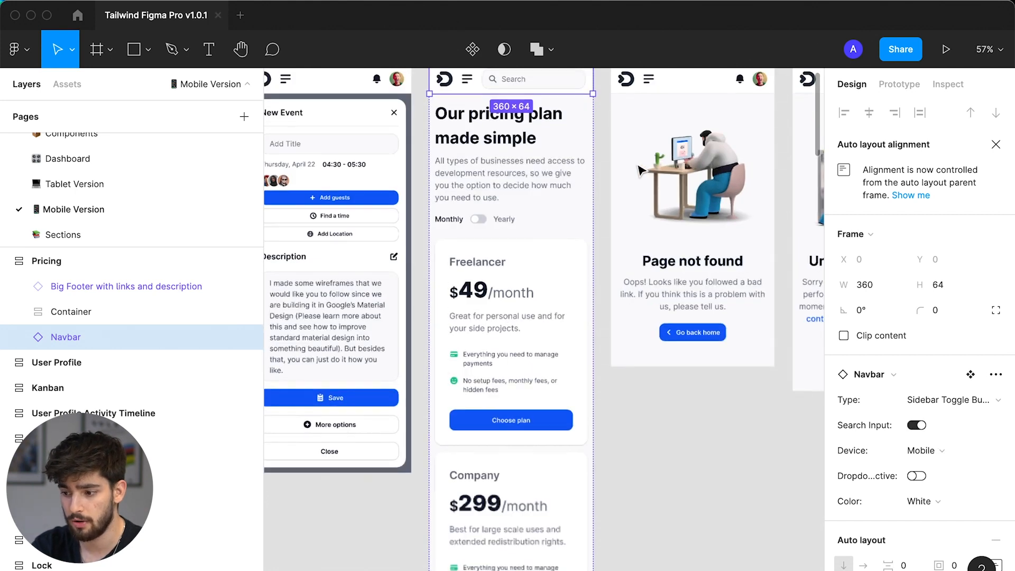
{"action": "left_click", "coordinate": [952, 400]}
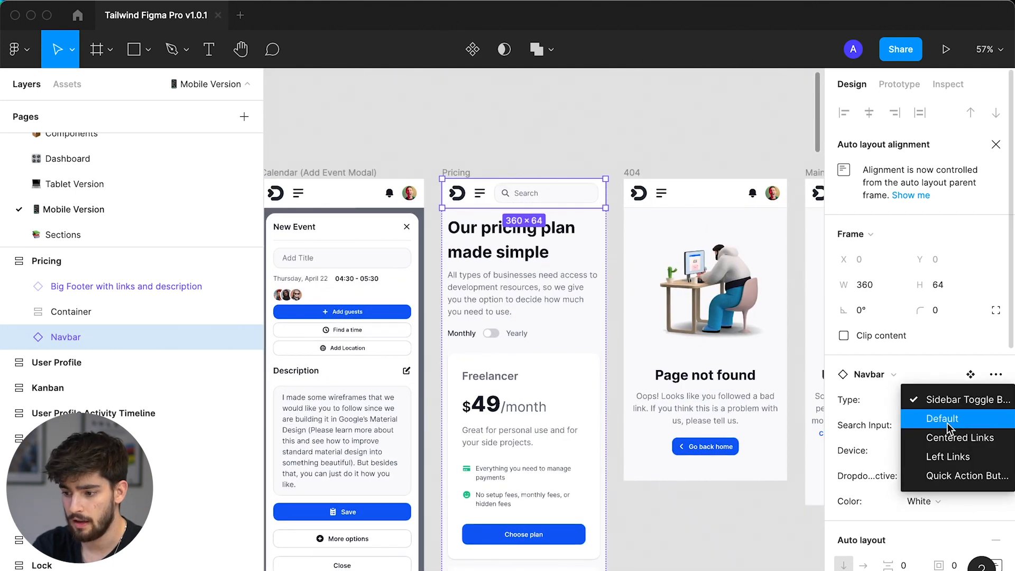
{"action": "left_click", "coordinate": [941, 418]}
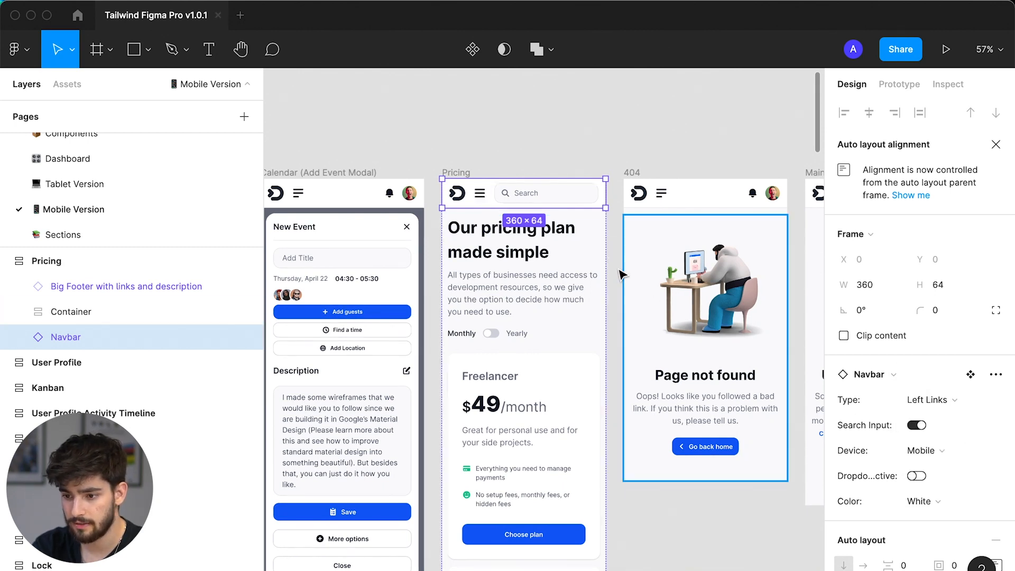
{"action": "left_click", "coordinate": [917, 425]}
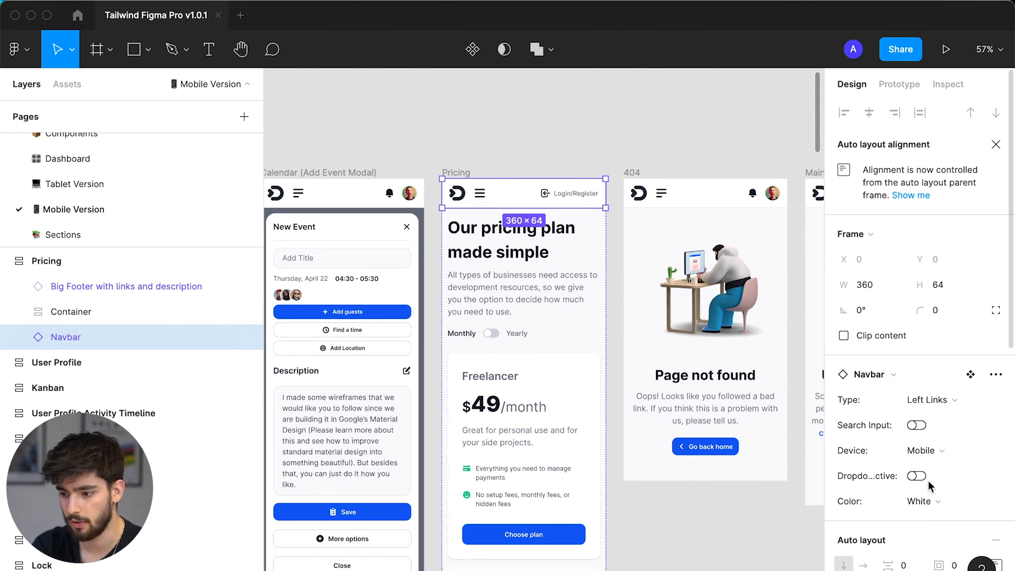
{"action": "left_click", "coordinate": [917, 475]}
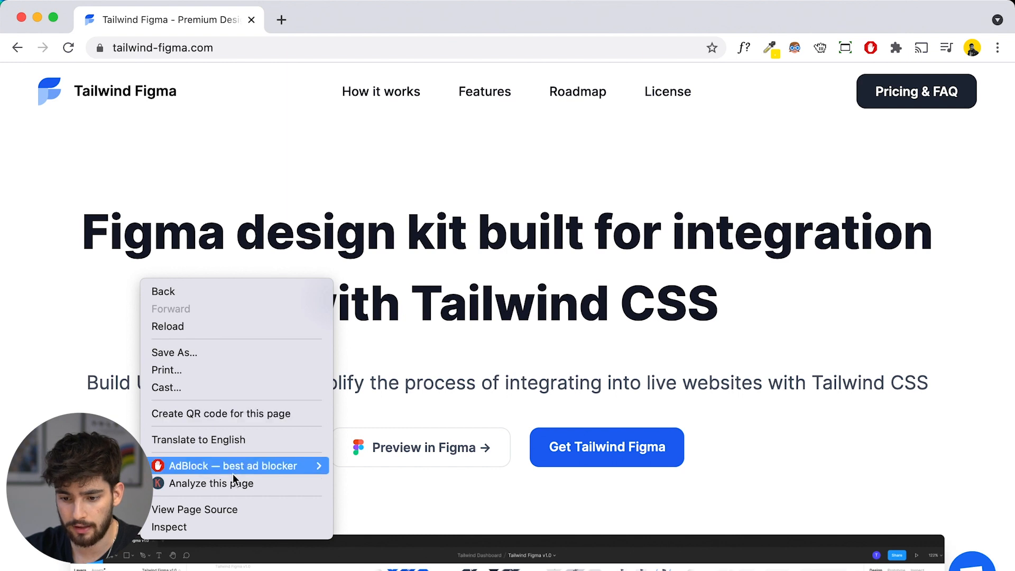
Dismiss the context menu on the tailwind-figma.com home page in Chrome.
{"action": "left_click", "coordinate": [168, 526]}
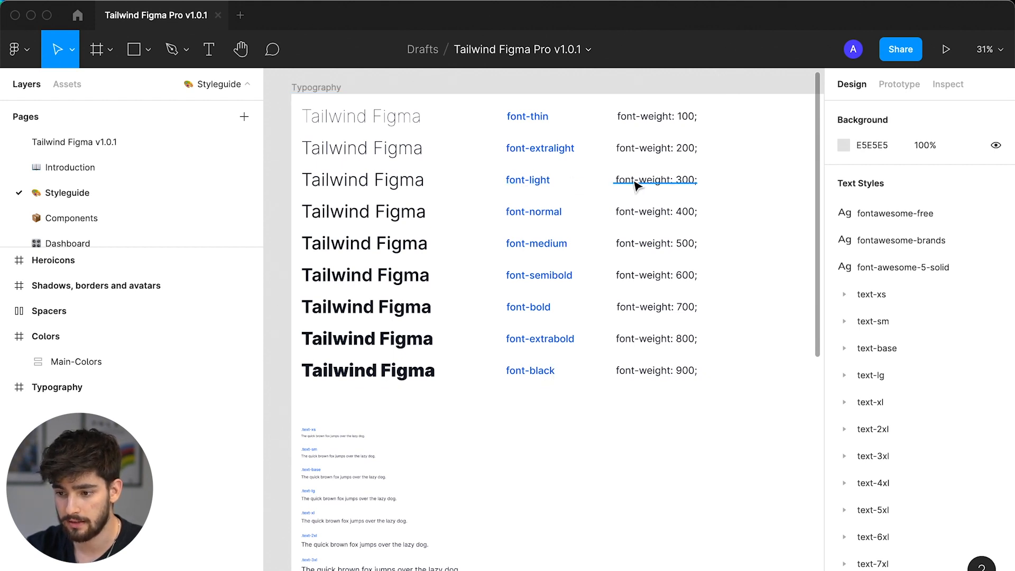
Go to the Styleguide page's Typography frame showing font weights thin to black.
{"action": "left_click", "coordinate": [528, 180]}
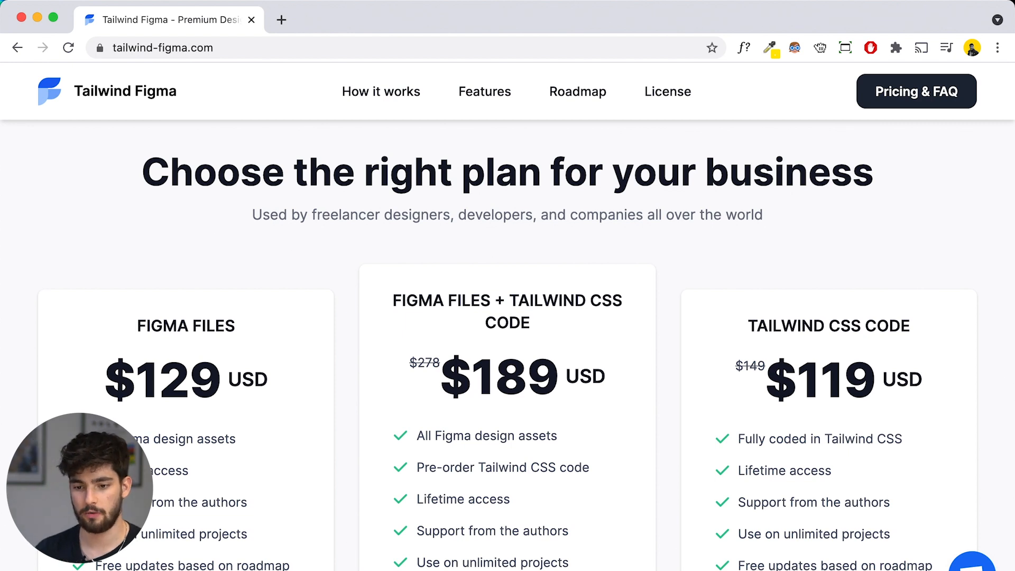
Scroll down the Pricing page to the Figma Files, bundle and Tailwind CSS Code plan cards.
{"action": "scroll", "scroll_direction": "down", "scroll_amount": 3}
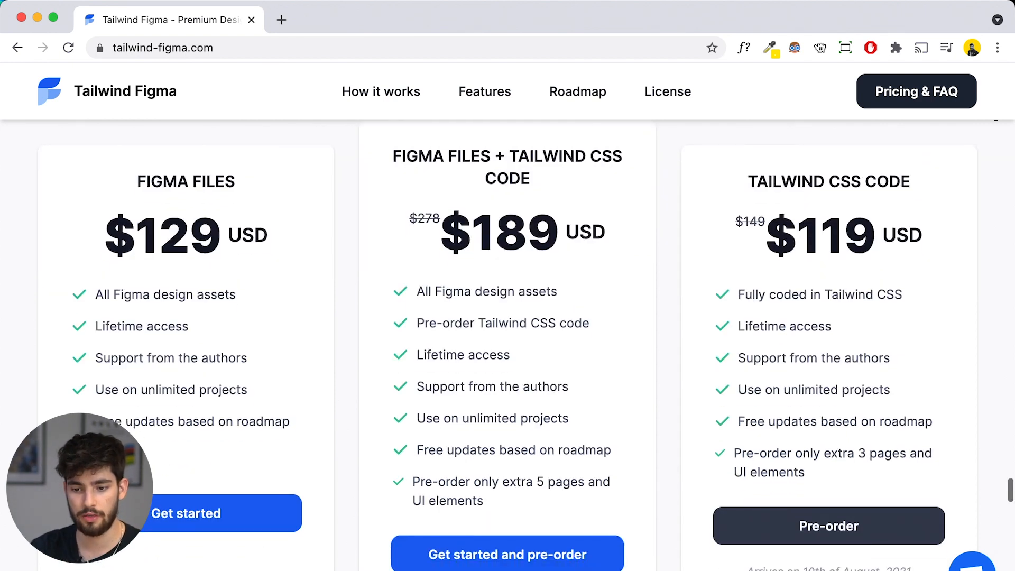